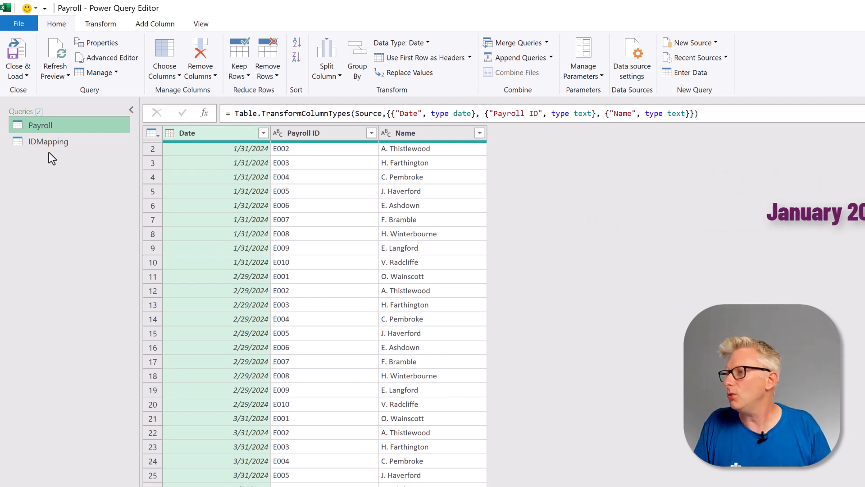
Step: Open the IDMapping query listing Payroll IDs, Job IDs and their From/To dates
{"action": "left_click", "coordinate": [47, 141]}
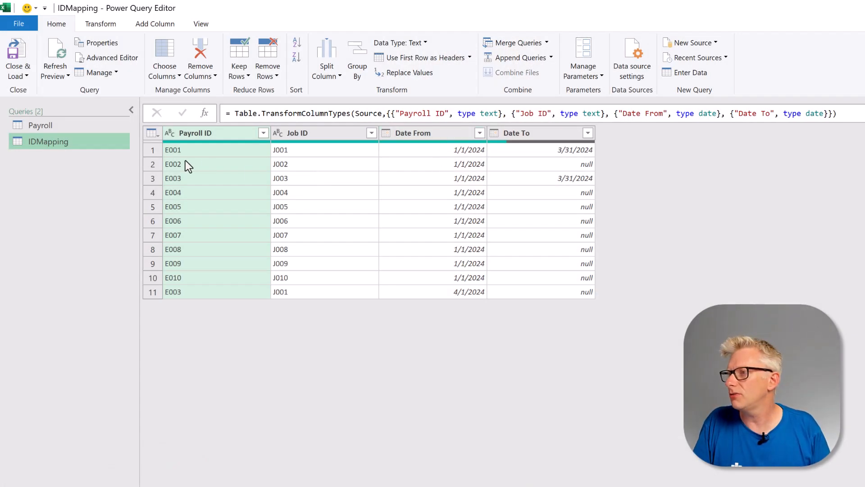
{"action": "left_click", "coordinate": [173, 150]}
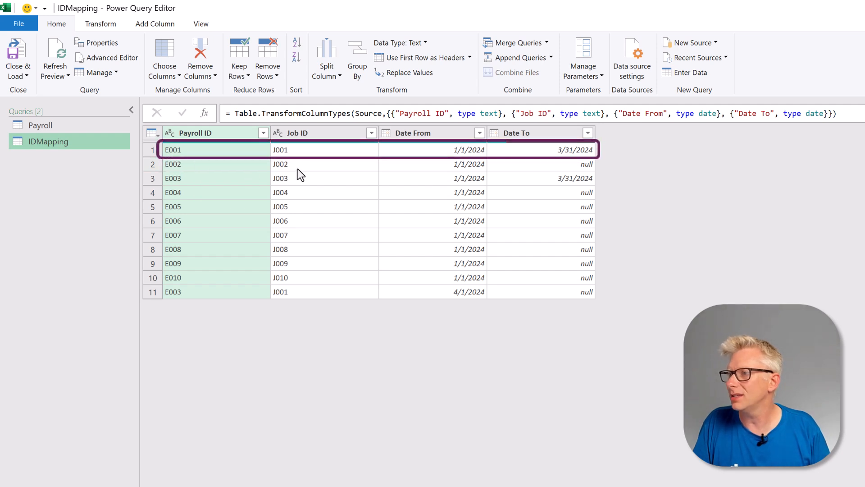
{"action": "mouse_move", "coordinate": [458, 154]}
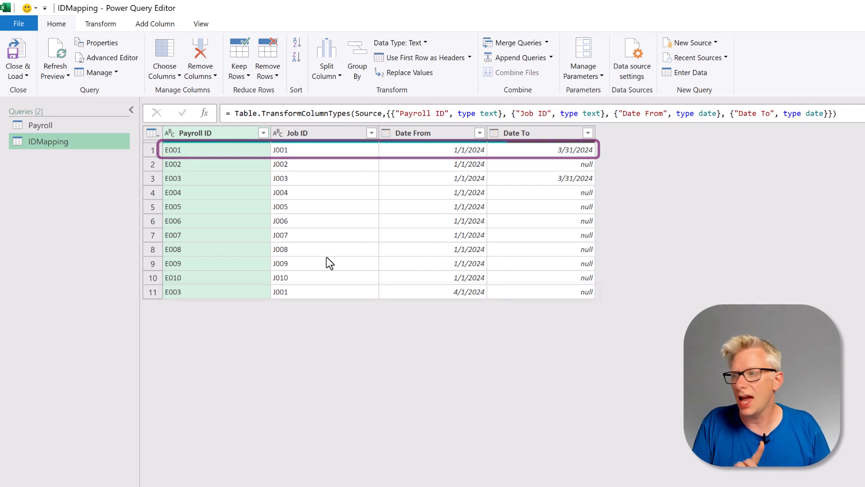
{"action": "left_click", "coordinate": [173, 291]}
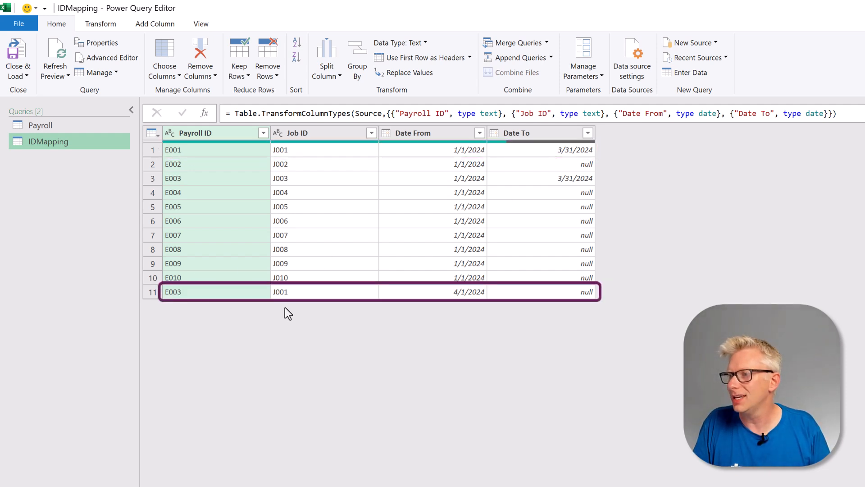
{"action": "mouse_move", "coordinate": [461, 298]}
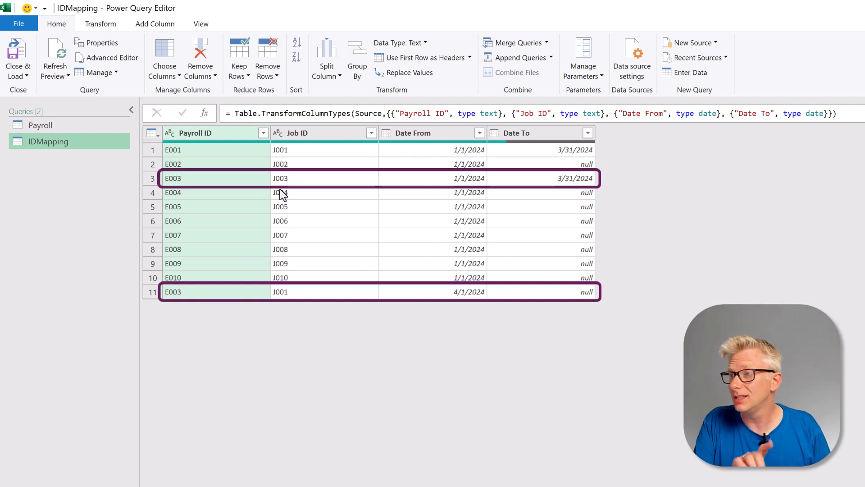
{"action": "mouse_move", "coordinate": [462, 188]}
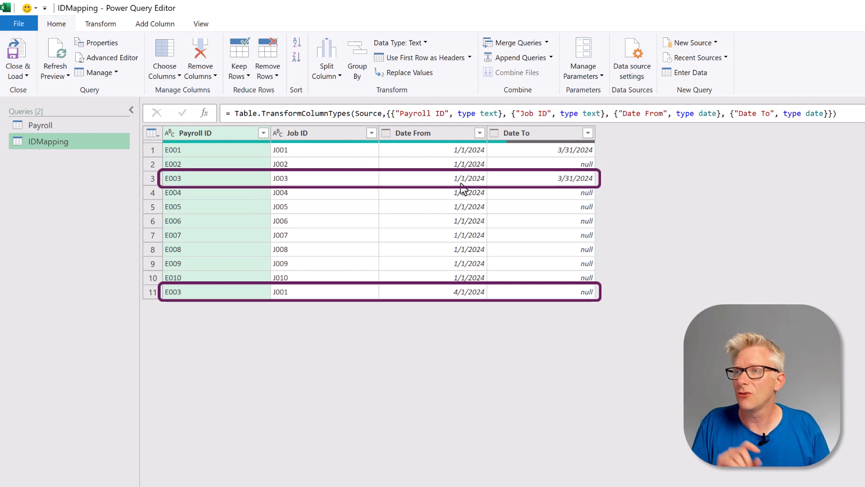
{"action": "mouse_move", "coordinate": [561, 188]}
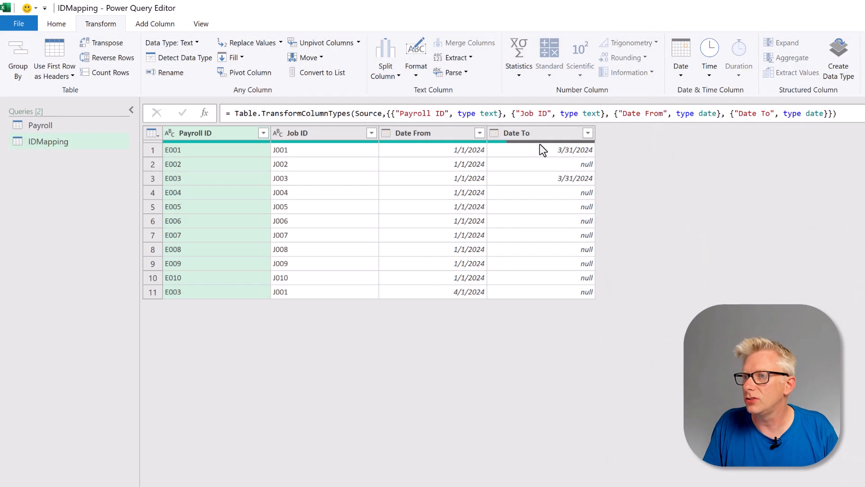
Step: Replace null values in the Date To column with 4/30/2024
{"action": "left_click", "coordinate": [518, 132]}
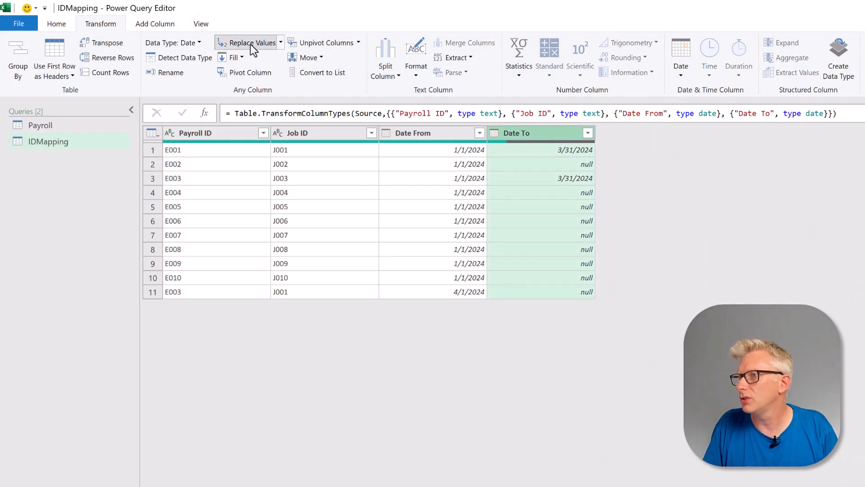
{"action": "left_click", "coordinate": [253, 42]}
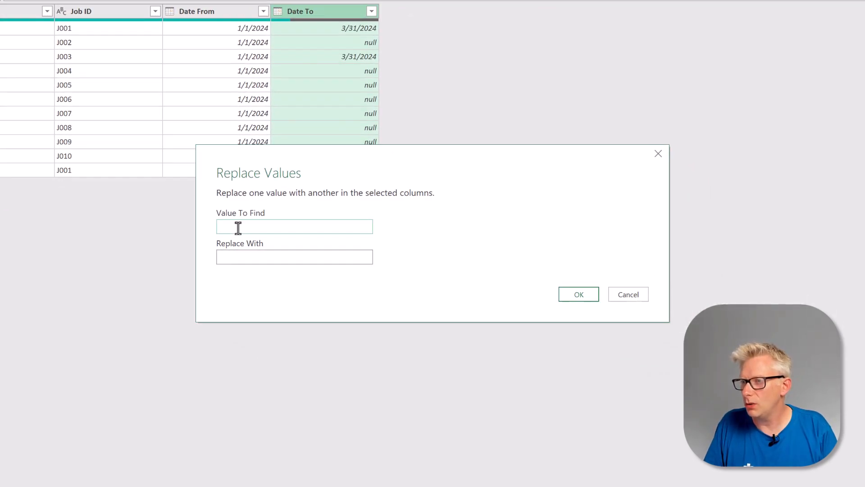
{"action": "type", "text": "null"}
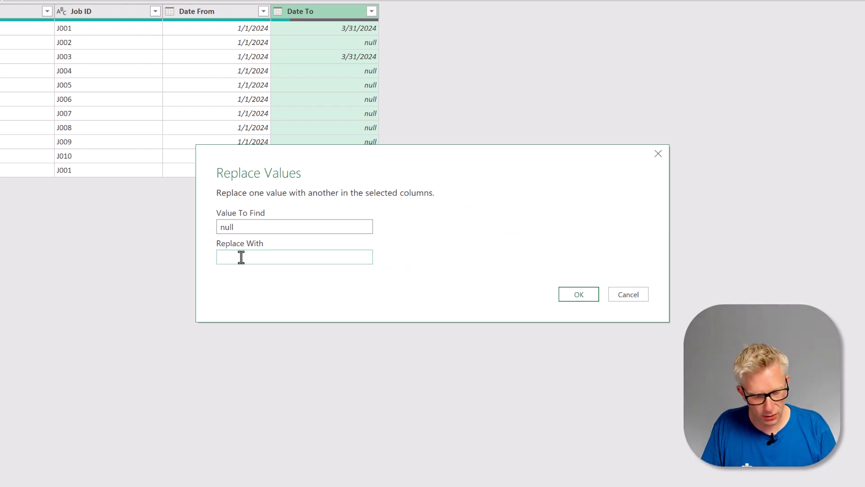
{"action": "type", "text": "4/30/2024"}
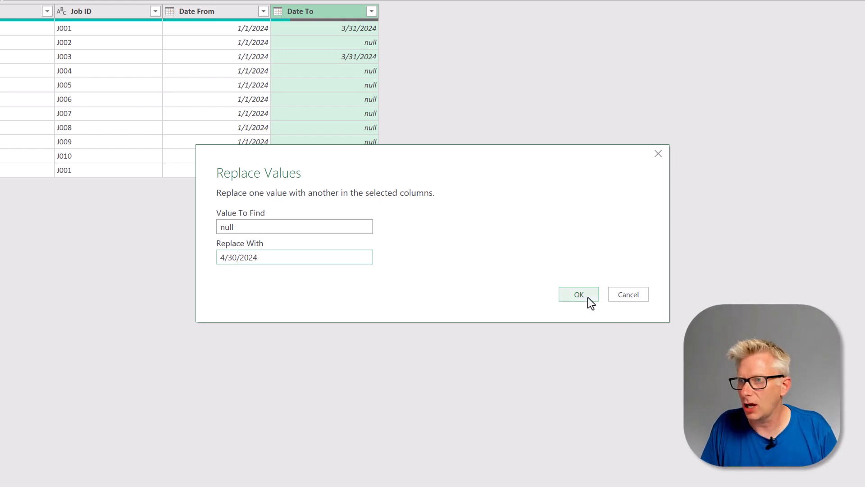
{"action": "left_click", "coordinate": [578, 293]}
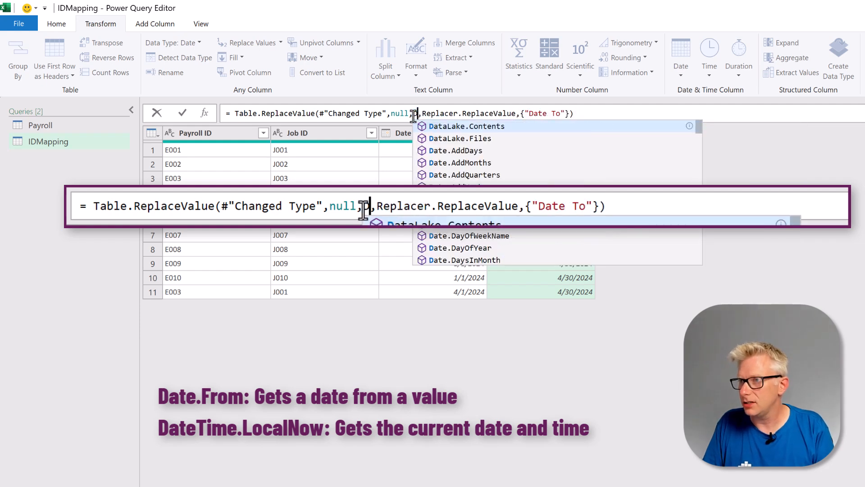
Step: Swap the fixed 4/30/2024 for Date.From(DateTime.LocalNow()) so open end dates use today
{"action": "type", "text": "Date.From"}
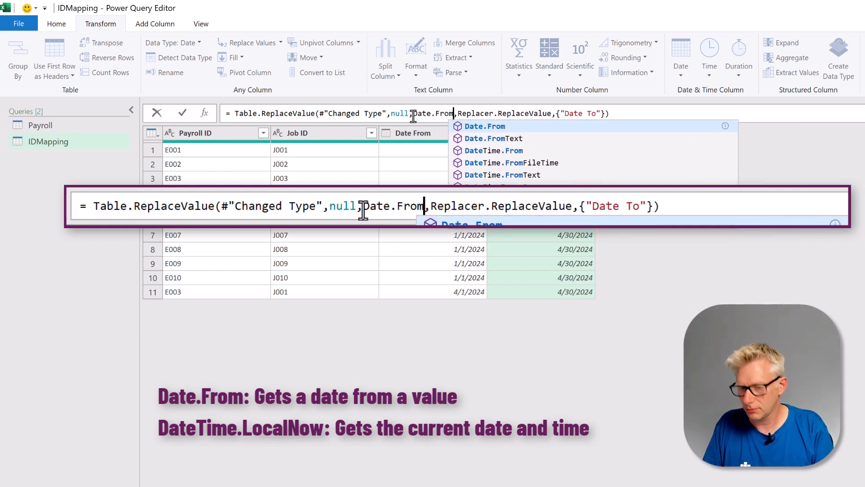
{"action": "type", "text": "(DateT"}
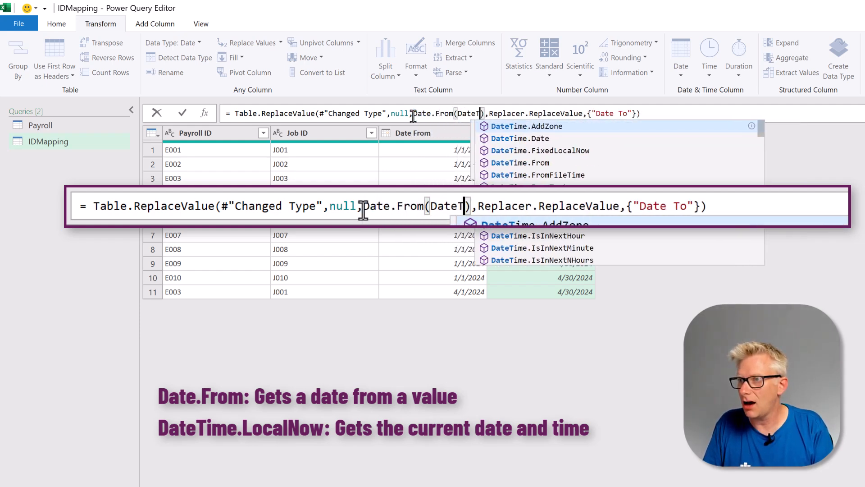
{"action": "type", "text": "DateTime.LocalNow("}
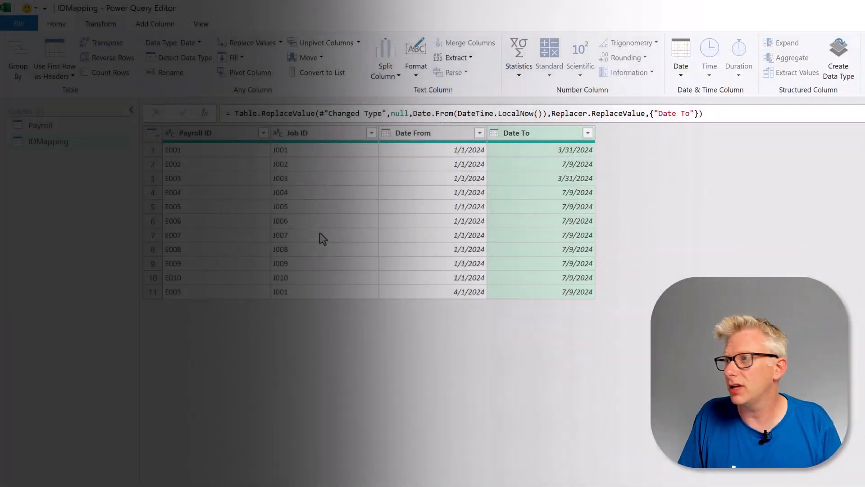
Step: Start a custom column named Date with List.Dates beginning at [Date From]
{"action": "left_click", "coordinate": [154, 23]}
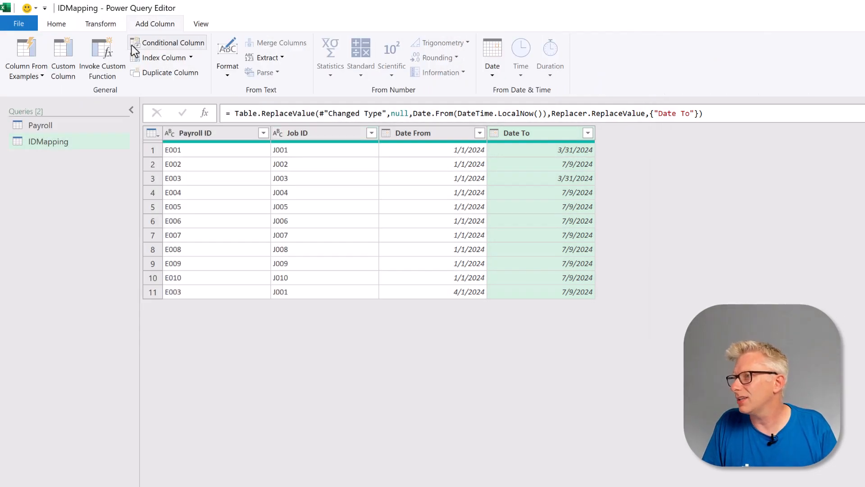
{"action": "left_click", "coordinate": [62, 55]}
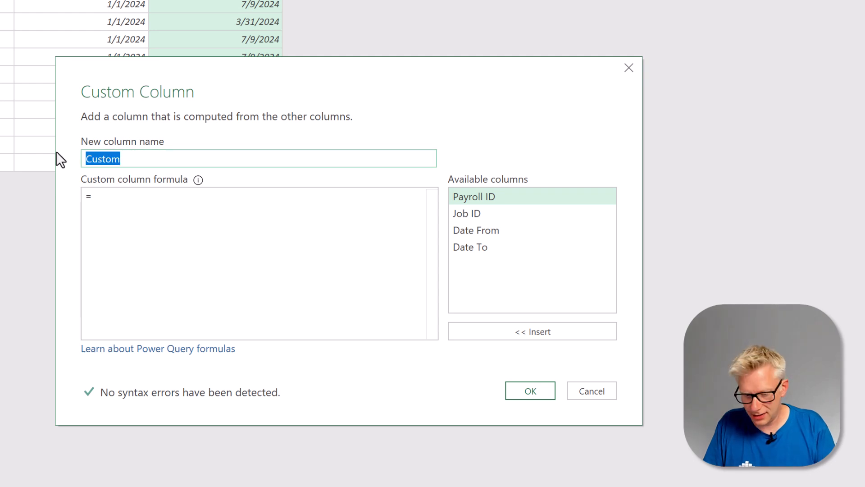
{"action": "type", "text": "Date"}
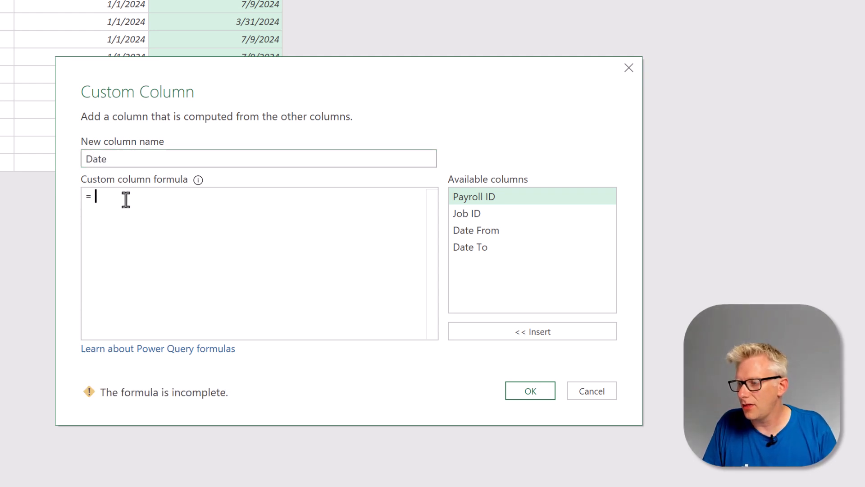
{"action": "type", "text": "List"}
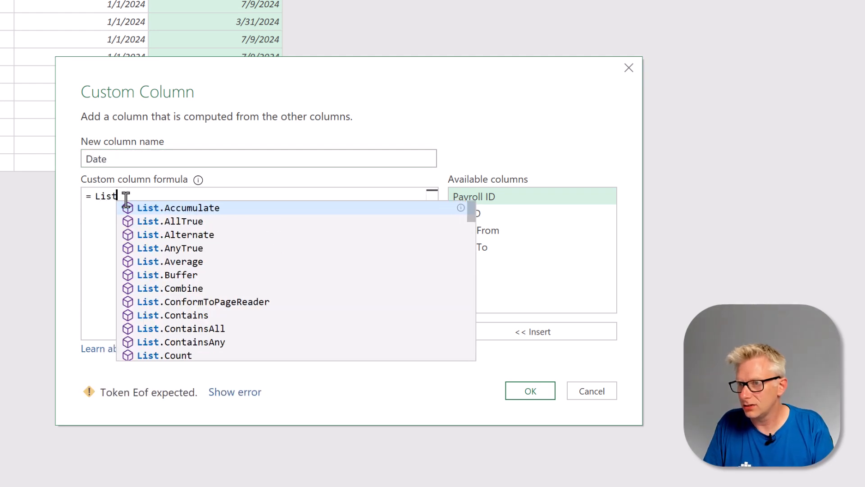
{"action": "type", "text": ".Dates"}
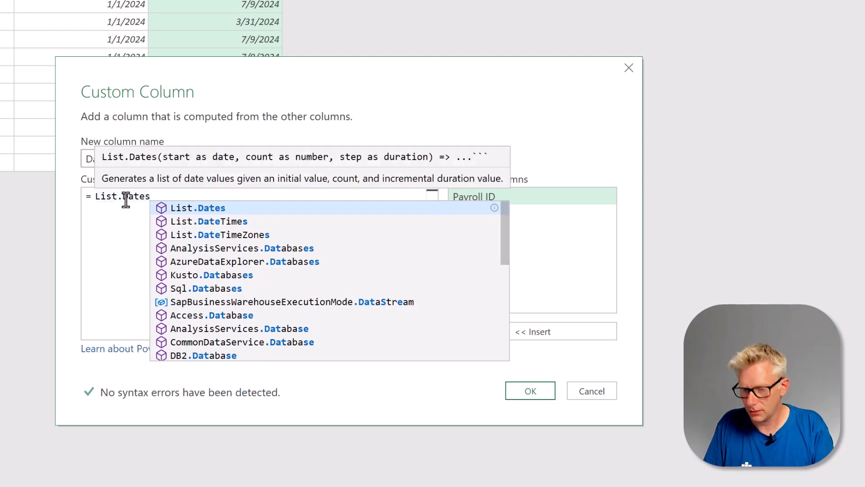
{"action": "type", "text": "("}
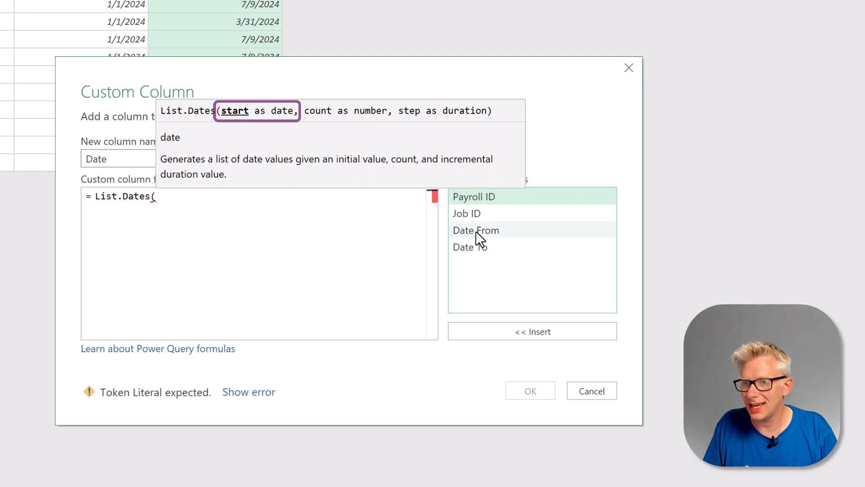
{"action": "double_click", "coordinate": [476, 230]}
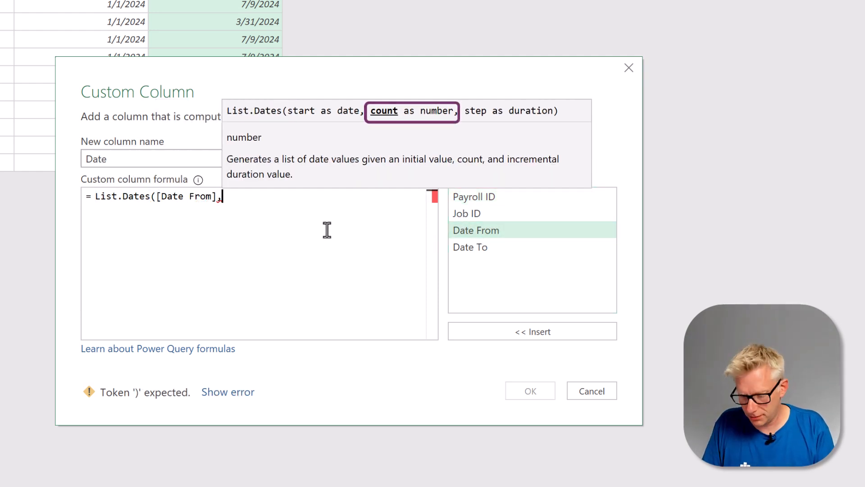
Step: Complete it with Duration.Days([Date To]-[Date From])+1 and #duration(1,0,0,0), then confirm
{"action": "type", "text": "Dur"}
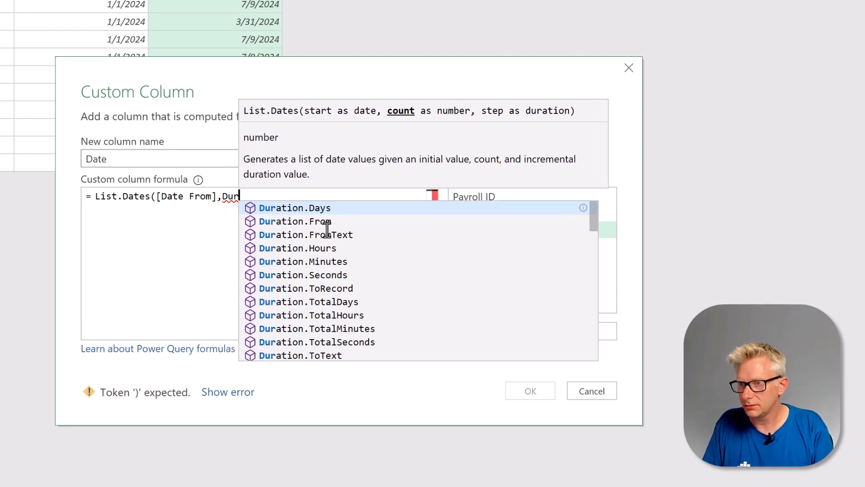
{"action": "left_click", "coordinate": [294, 207]}
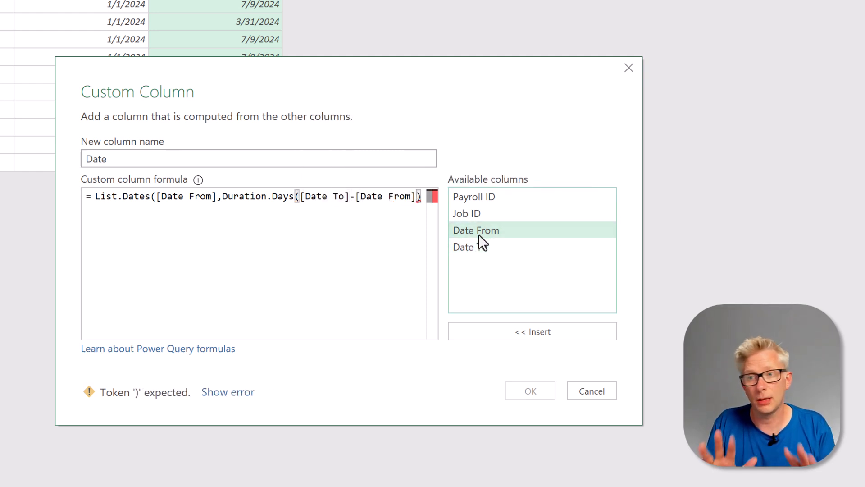
{"action": "type", "text": "+1"}
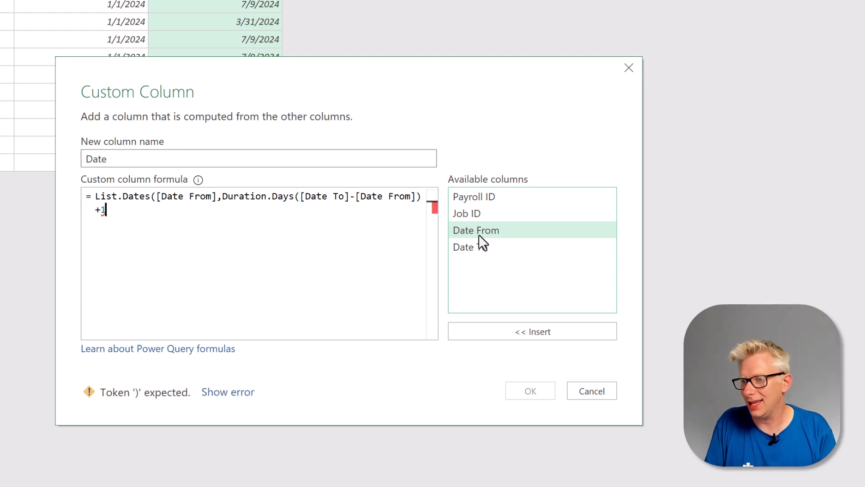
{"action": "type", "text": ","}
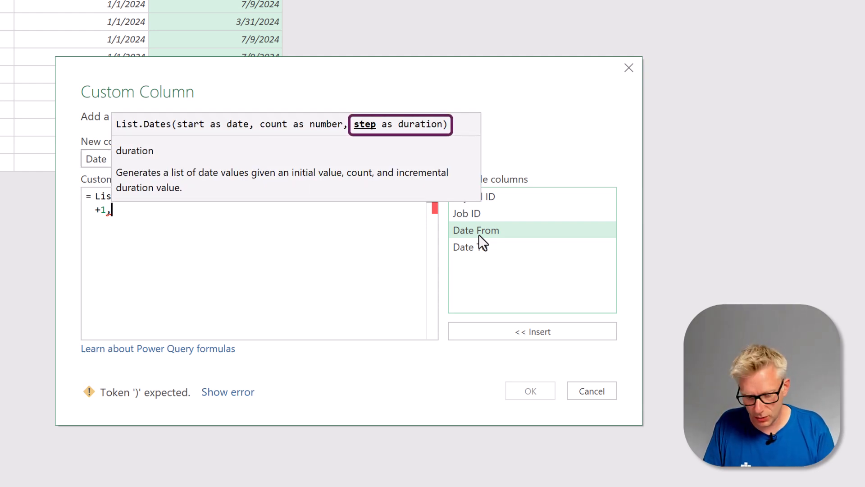
{"action": "type", "text": "#duration"}
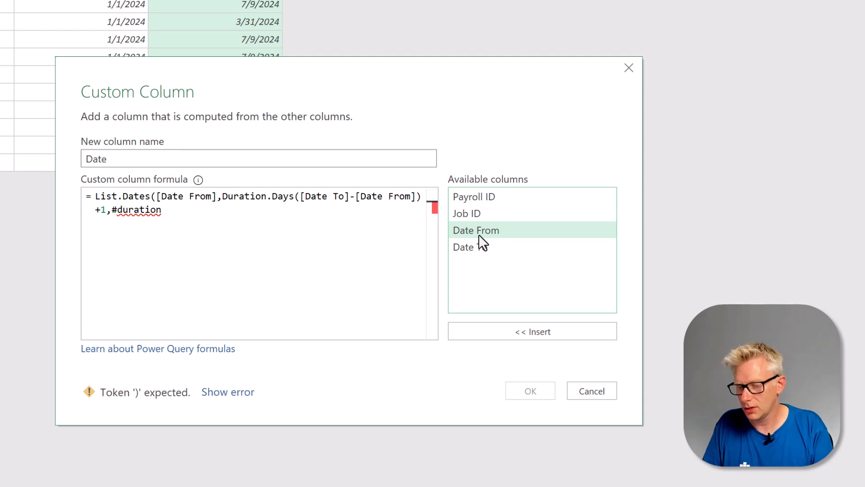
{"action": "type", "text": "(1"}
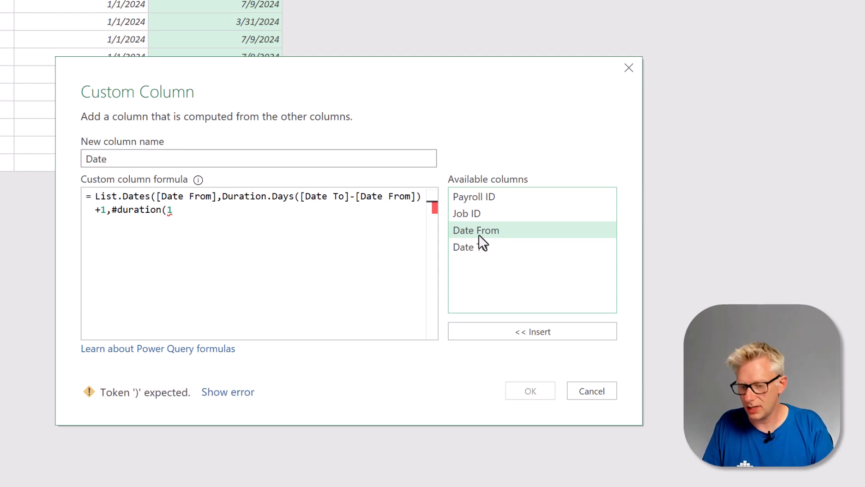
{"action": "type", "text": ",0,0"}
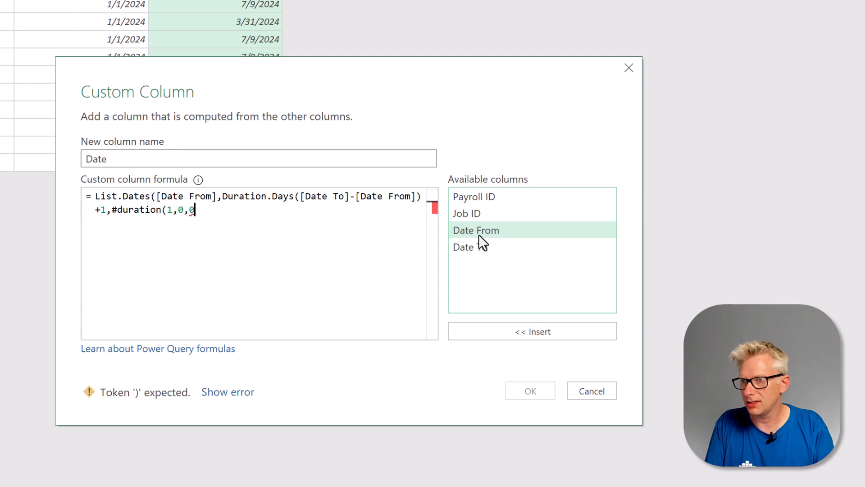
{"action": "type", "text": "0))"}
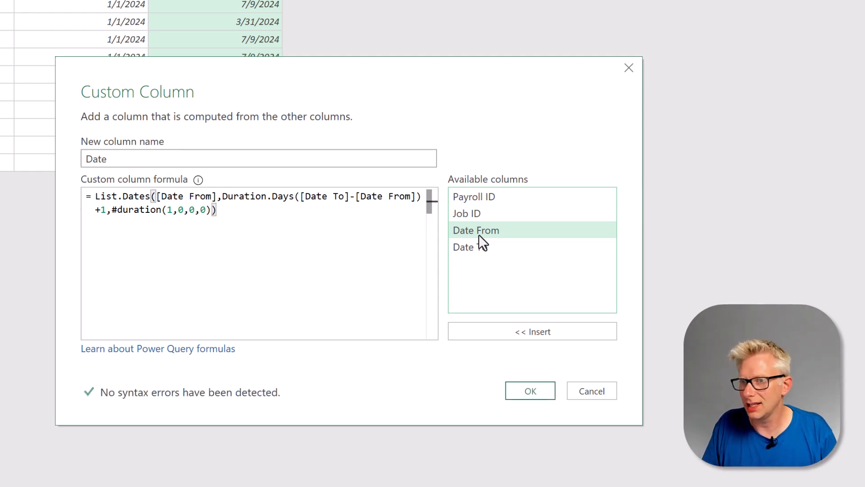
{"action": "left_click", "coordinate": [529, 390]}
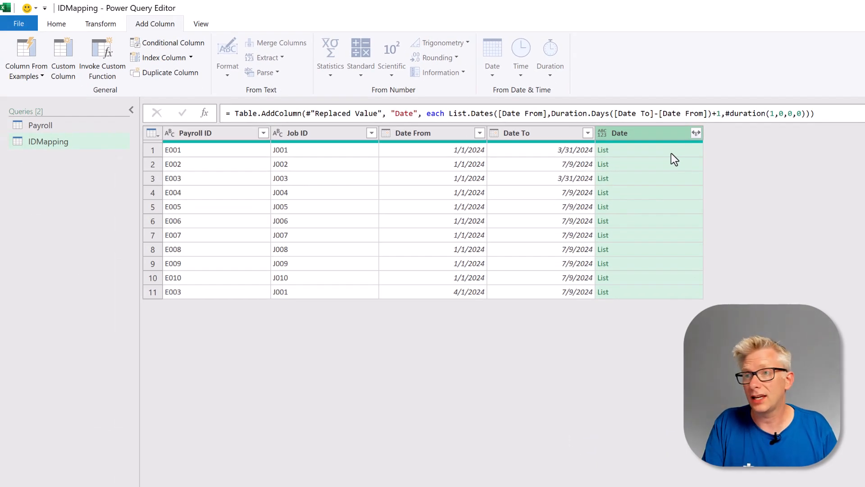
{"action": "left_click", "coordinate": [603, 150]}
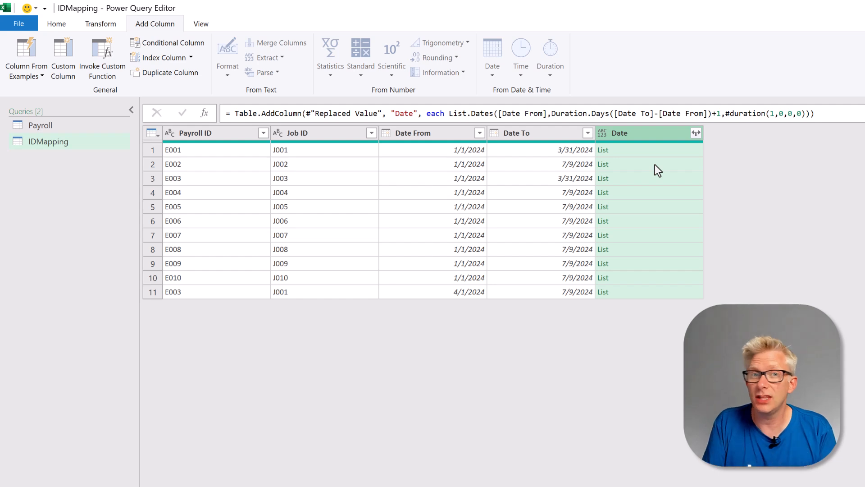
{"action": "mouse_move", "coordinate": [473, 186]}
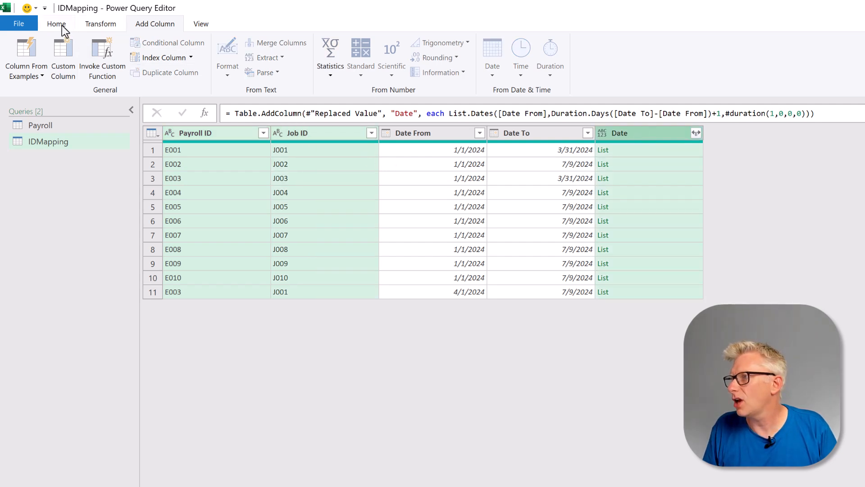
Step: Keep only Payroll ID, Job ID and Date, expand Date lists to new rows, typed as date
{"action": "left_click", "coordinate": [56, 23]}
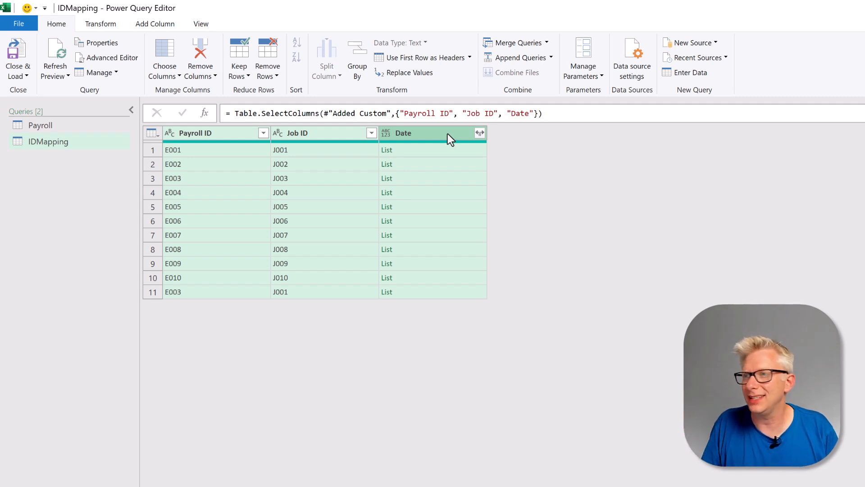
{"action": "left_click", "coordinate": [480, 133]}
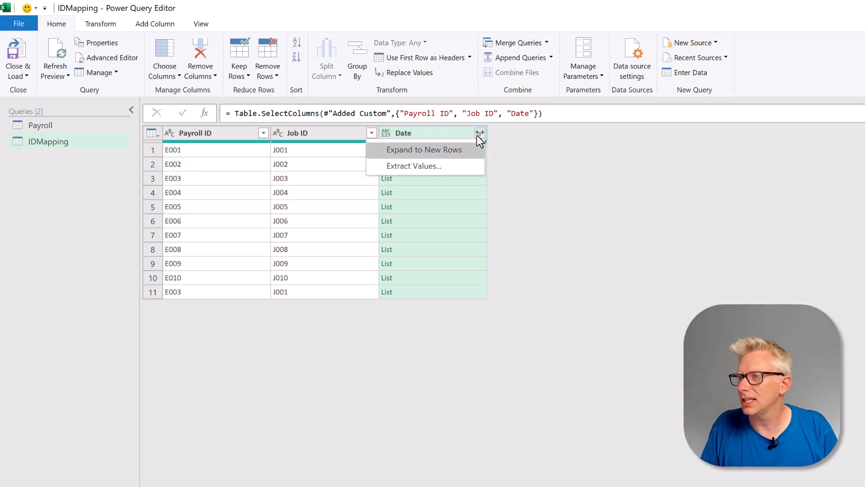
{"action": "left_click", "coordinate": [423, 149]}
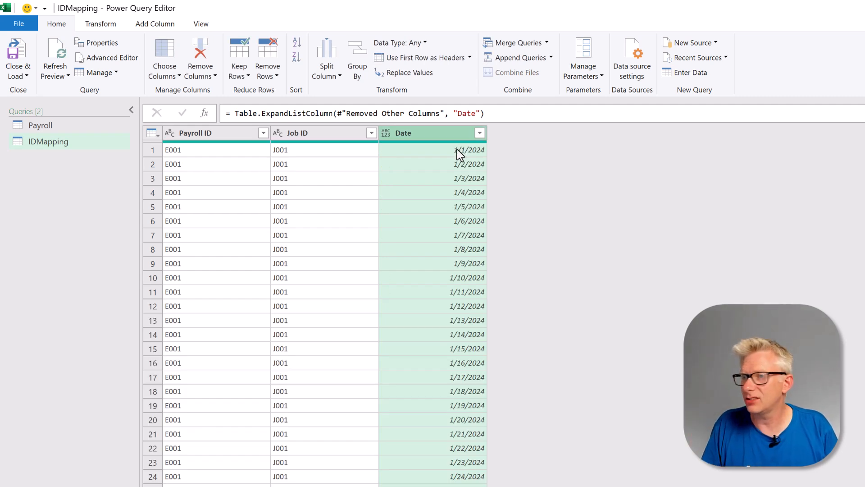
{"action": "scroll", "scroll_direction": "down", "scroll_amount": 3}
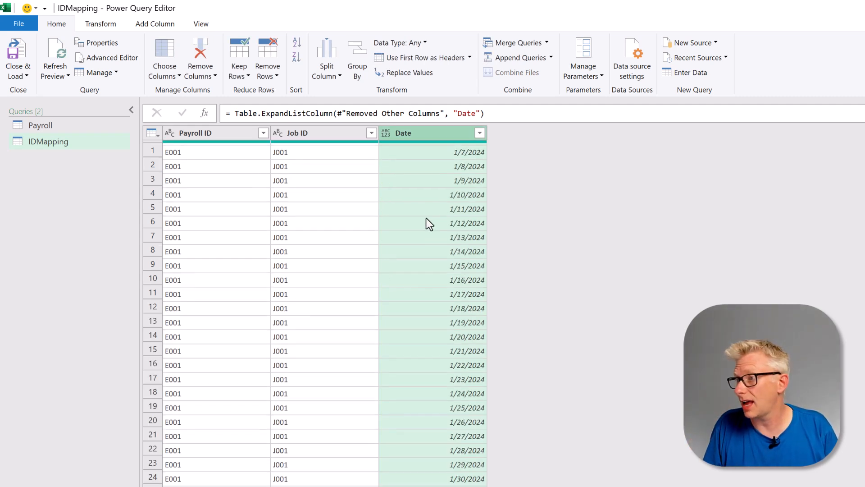
{"action": "scroll", "scroll_direction": "down", "scroll_amount": 3}
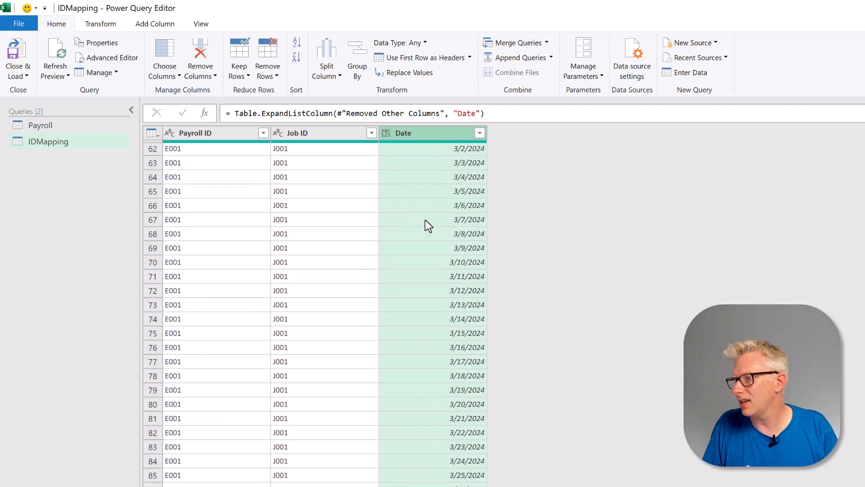
{"action": "scroll", "scroll_direction": "down", "scroll_amount": 3}
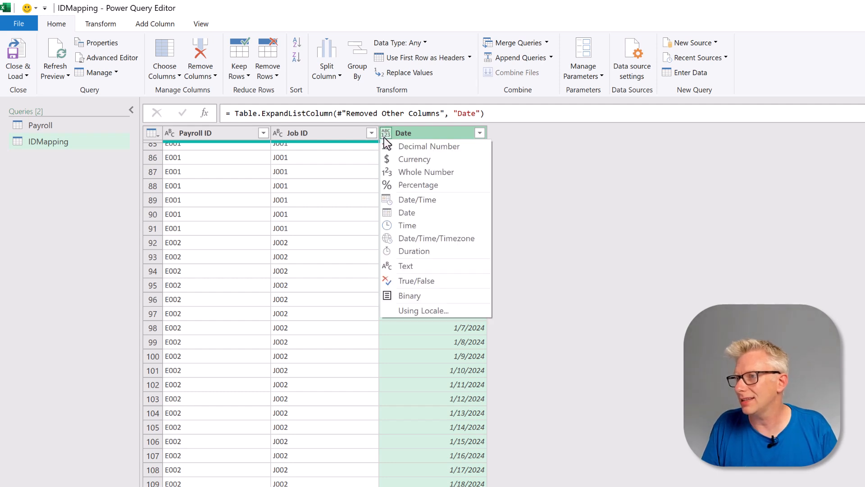
{"action": "left_click", "coordinate": [406, 213]}
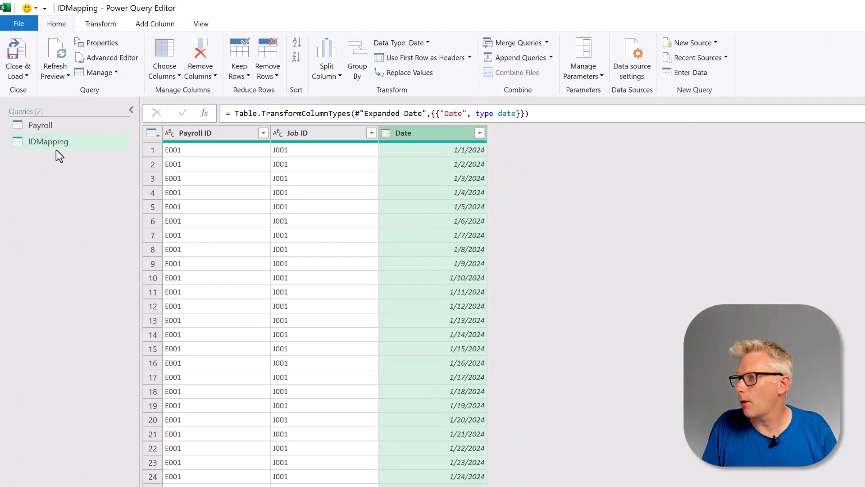
Step: From the Payroll query, start a merge with IDMapping as the second table
{"action": "left_click", "coordinate": [40, 126]}
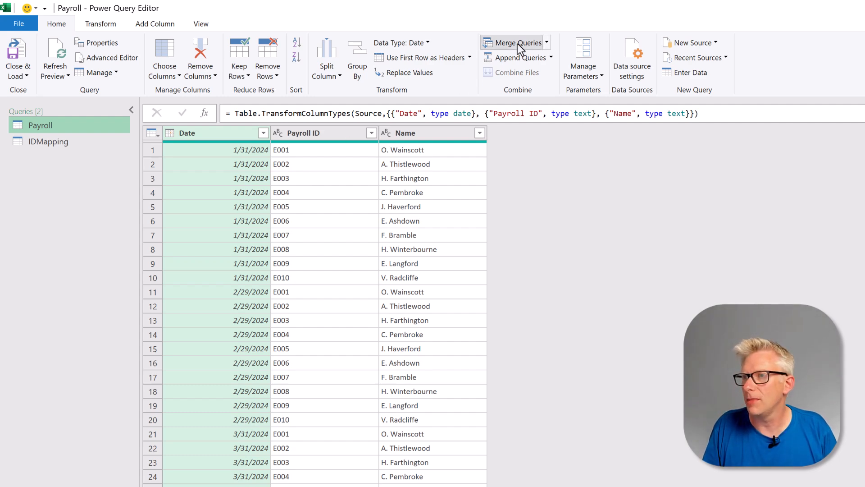
{"action": "left_click", "coordinate": [516, 42]}
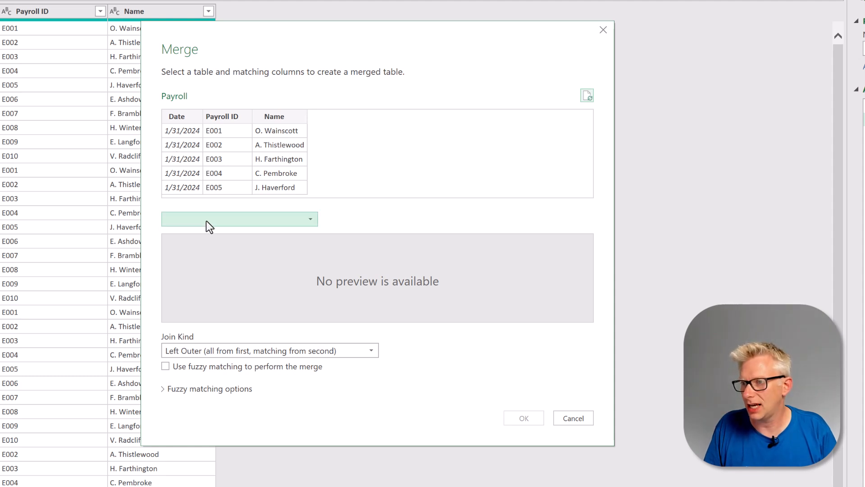
{"action": "left_click", "coordinate": [238, 218]}
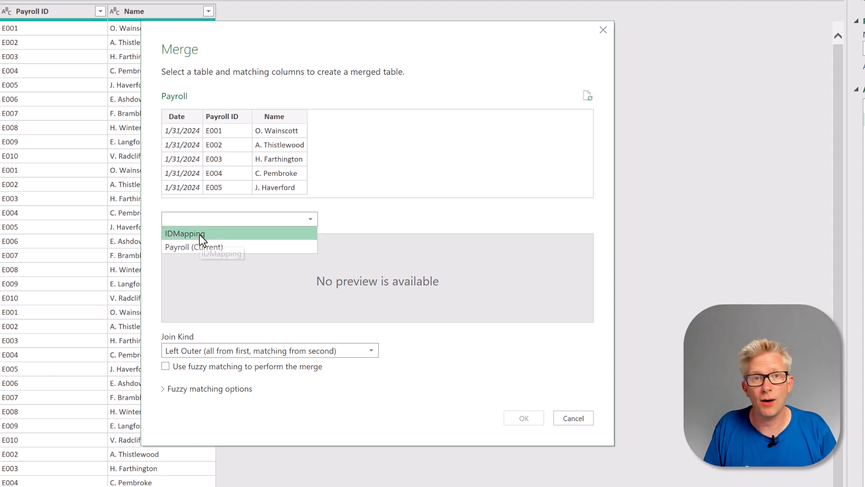
{"action": "left_click", "coordinate": [184, 232]}
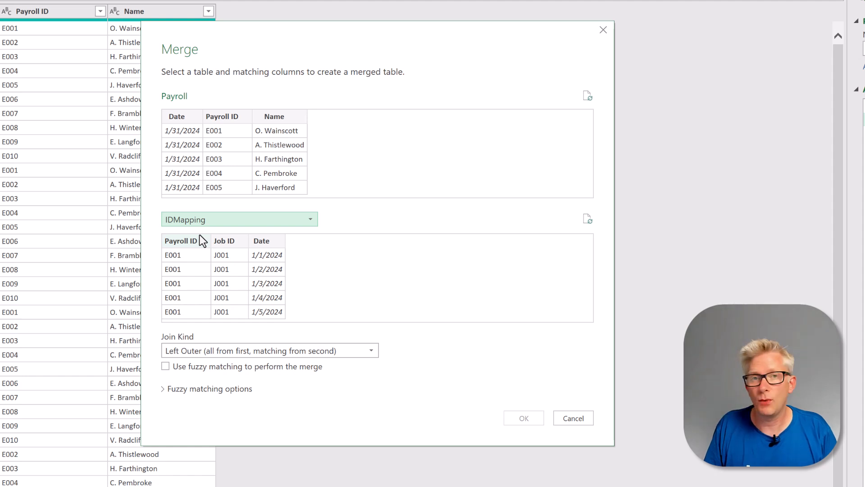
Step: Match on Payroll ID and Date in both tables and confirm the left outer join
{"action": "left_click", "coordinate": [222, 117]}
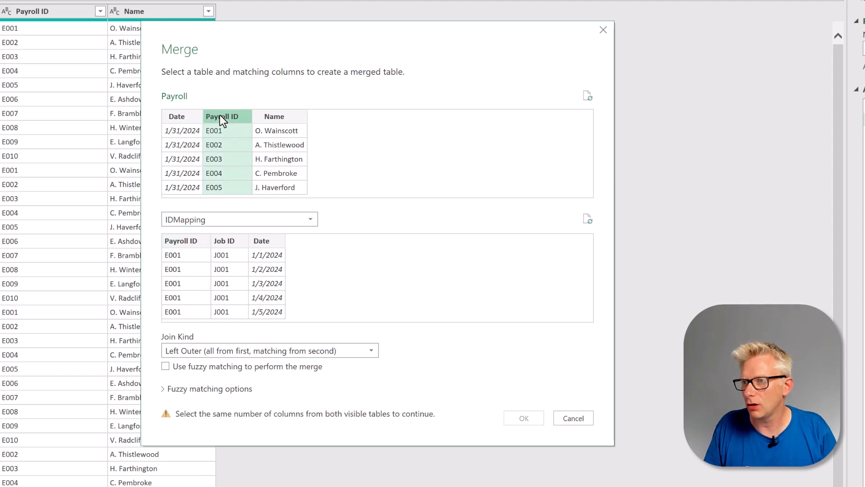
{"action": "left_click", "coordinate": [181, 241]}
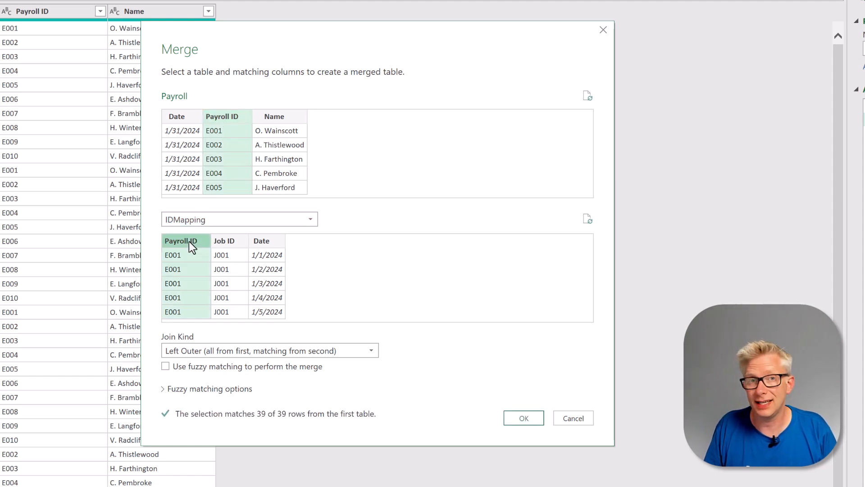
{"action": "key", "text": "ctrl"}
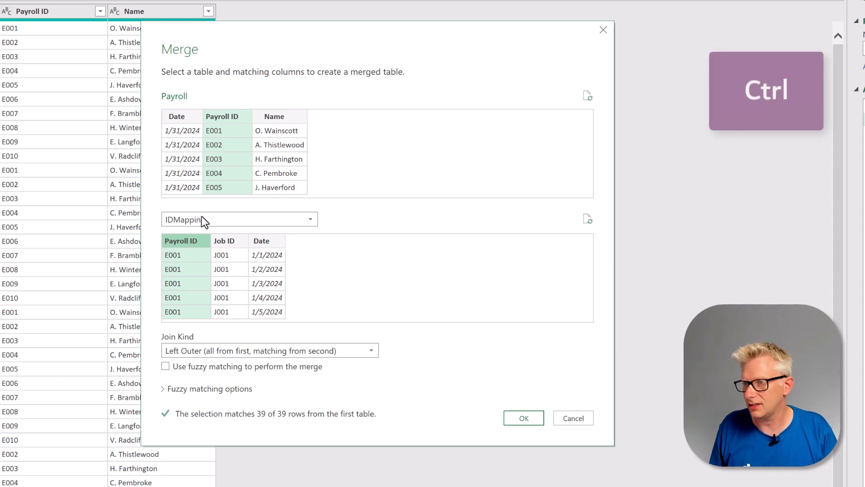
{"action": "left_click", "coordinate": [177, 117]}
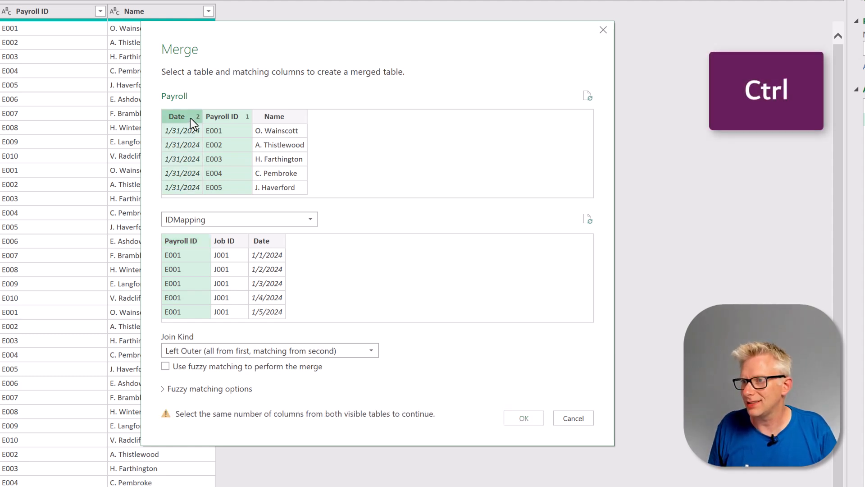
{"action": "left_click", "coordinate": [262, 241]}
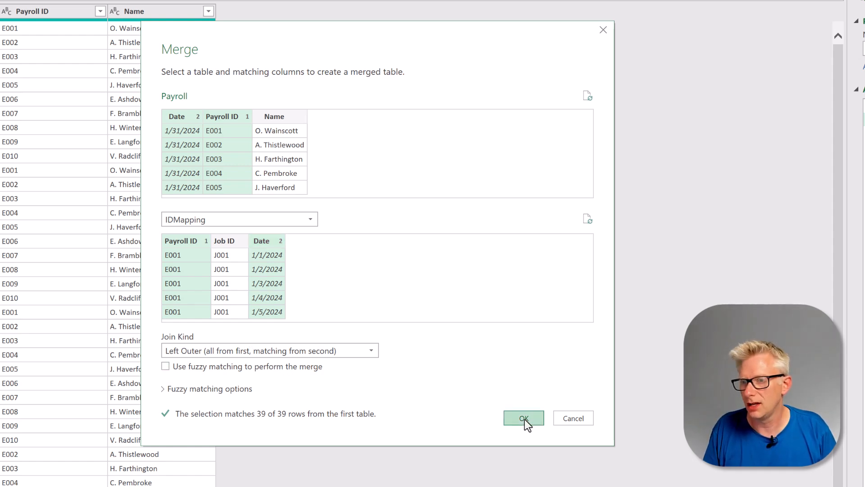
{"action": "left_click", "coordinate": [522, 417]}
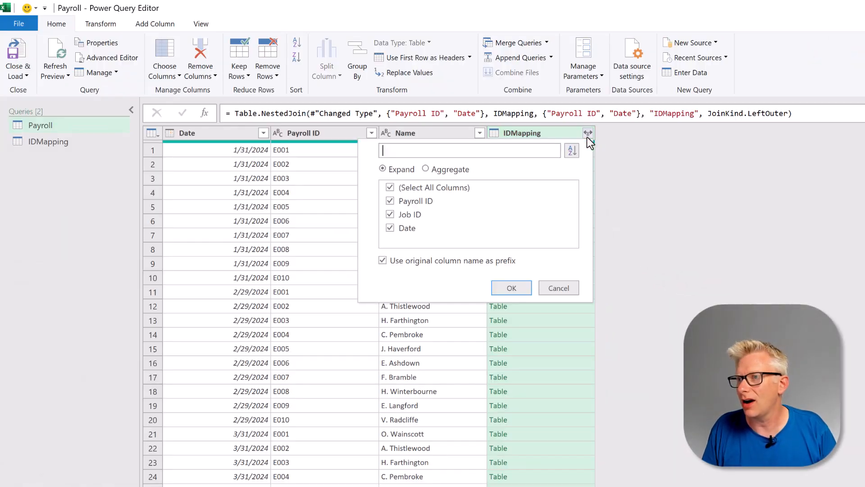
Step: Expand the IDMapping column to only Job ID, without the original column name prefix
{"action": "left_click", "coordinate": [390, 187]}
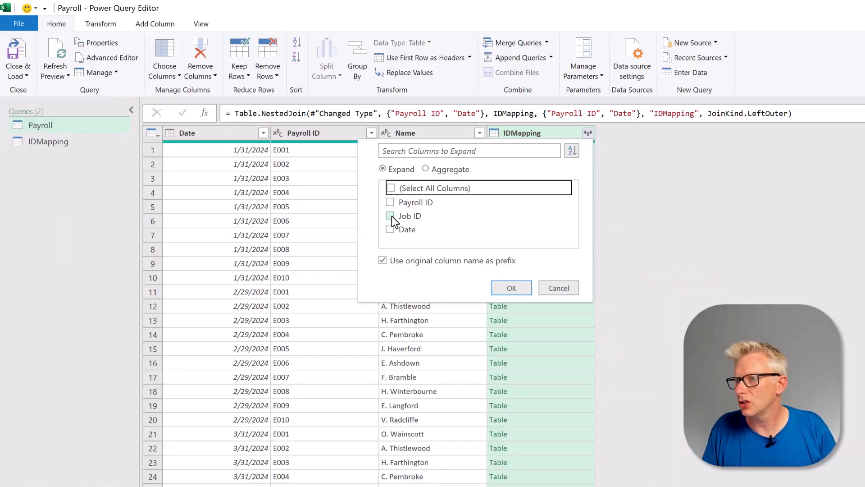
{"action": "left_click", "coordinate": [390, 216]}
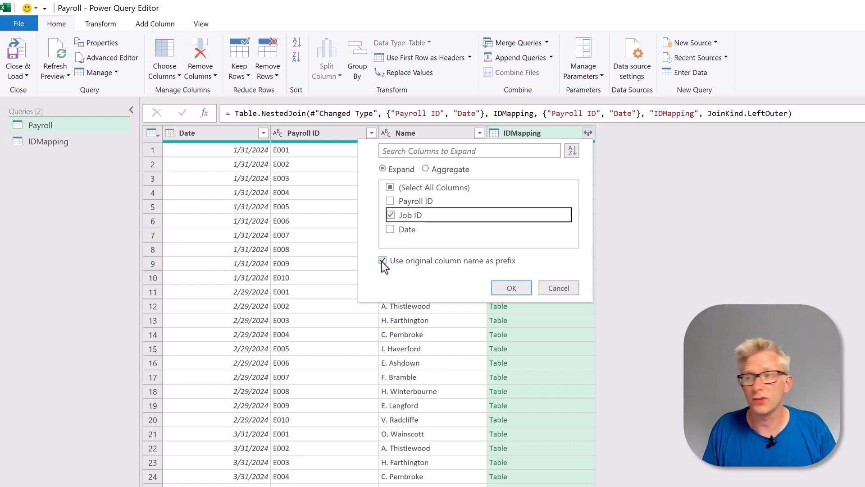
{"action": "left_click", "coordinate": [510, 287]}
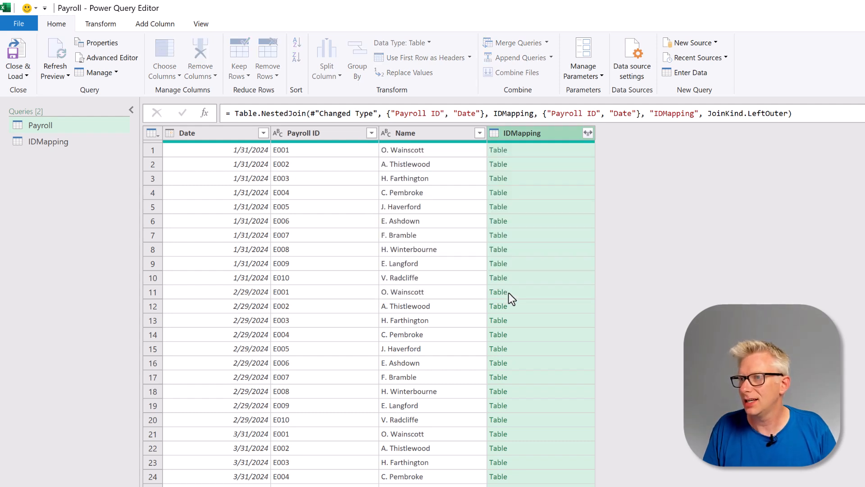
{"action": "left_click", "coordinate": [587, 133]}
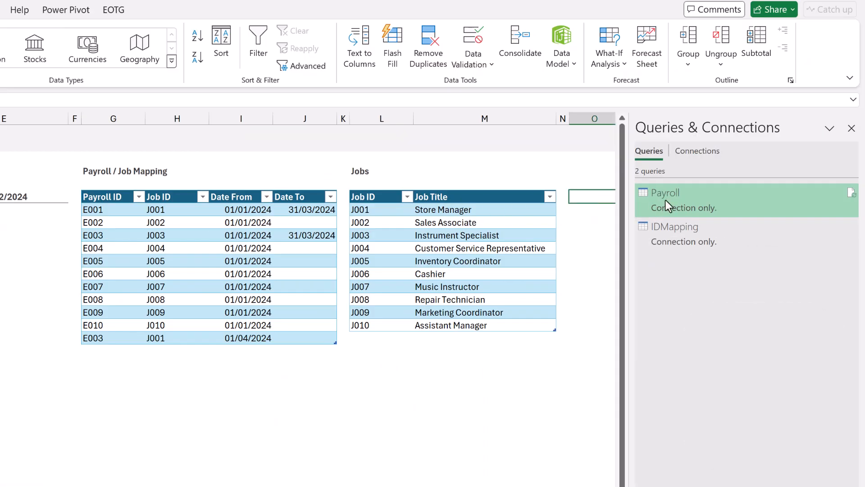
Step: Load the Payroll query to the worksheet as a table via Load To
{"action": "right_click", "coordinate": [665, 198]}
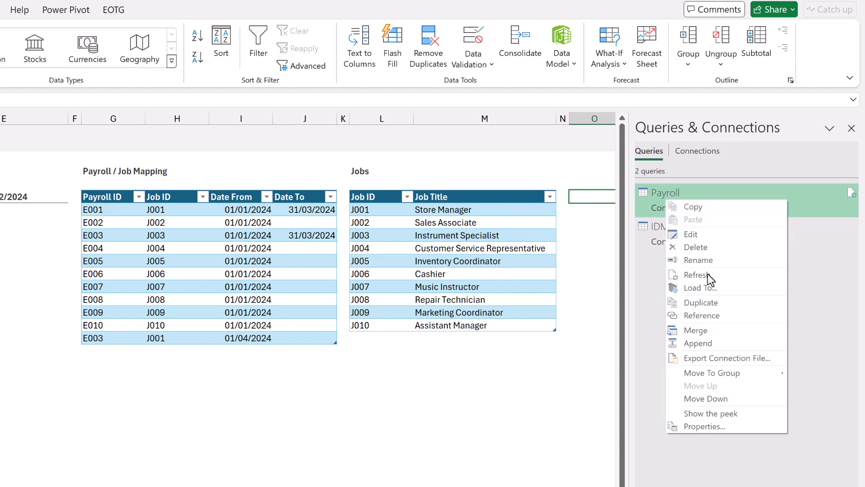
{"action": "left_click", "coordinate": [699, 286]}
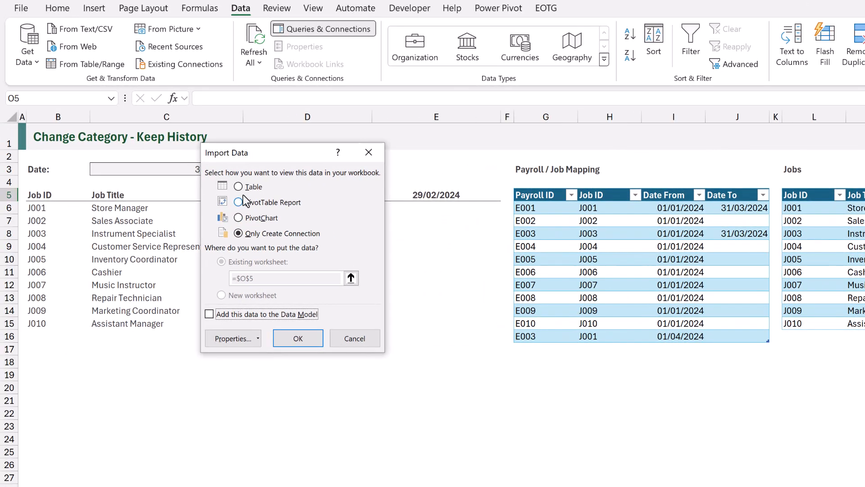
{"action": "left_click", "coordinate": [238, 185]}
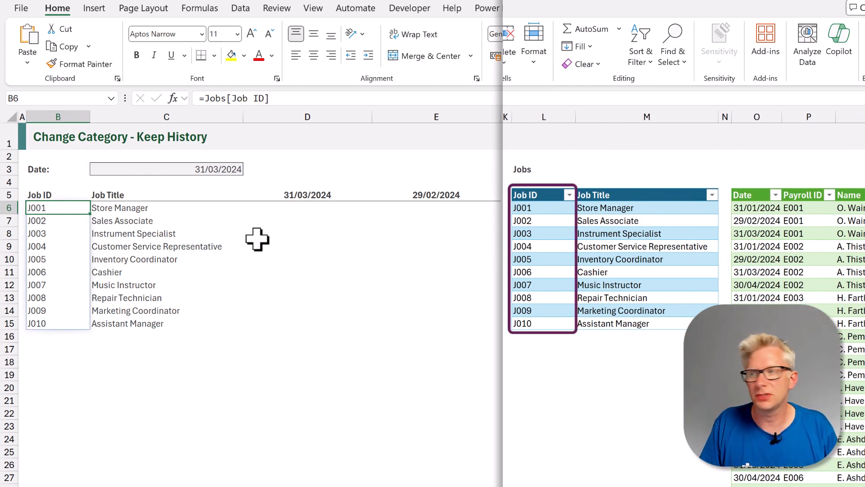
{"action": "left_click", "coordinate": [165, 207]}
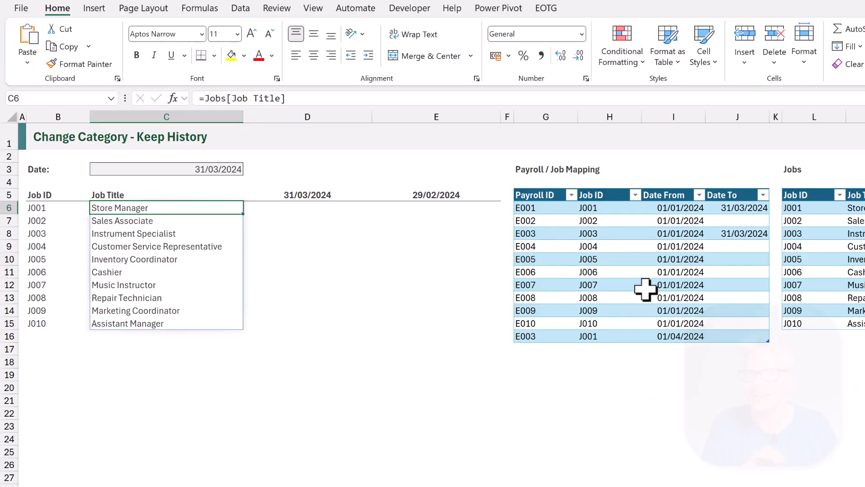
{"action": "left_click", "coordinate": [307, 207]}
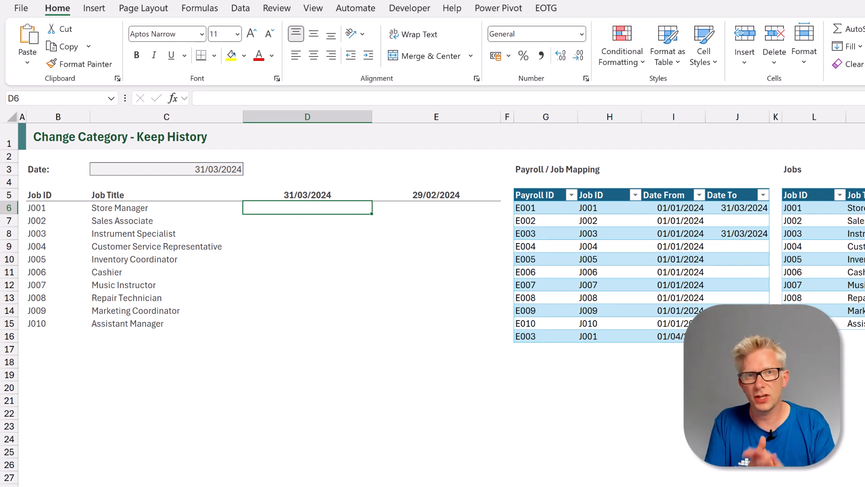
Step: Begin D6's FILTER of Payroll_1[Name] with Job ID = $B6 as the first condition
{"action": "type", "text": "=FIL"}
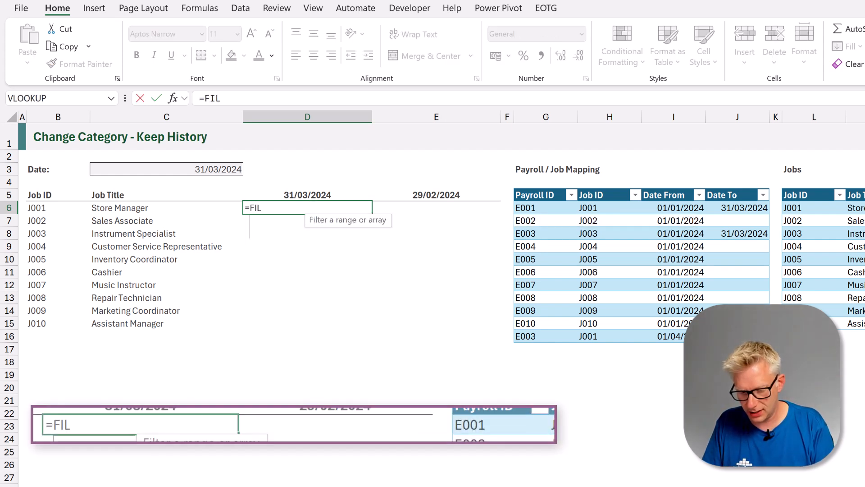
{"action": "type", "text": "TER(Payroll_1[Name"}
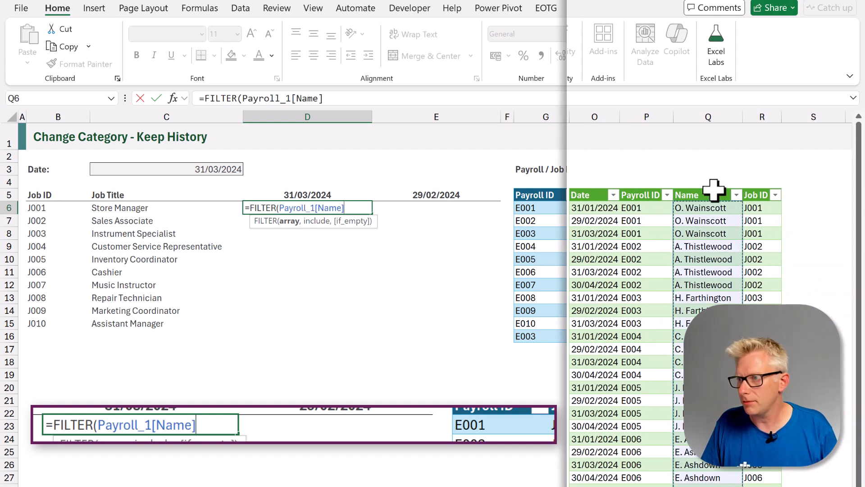
{"action": "type", "text": ","}
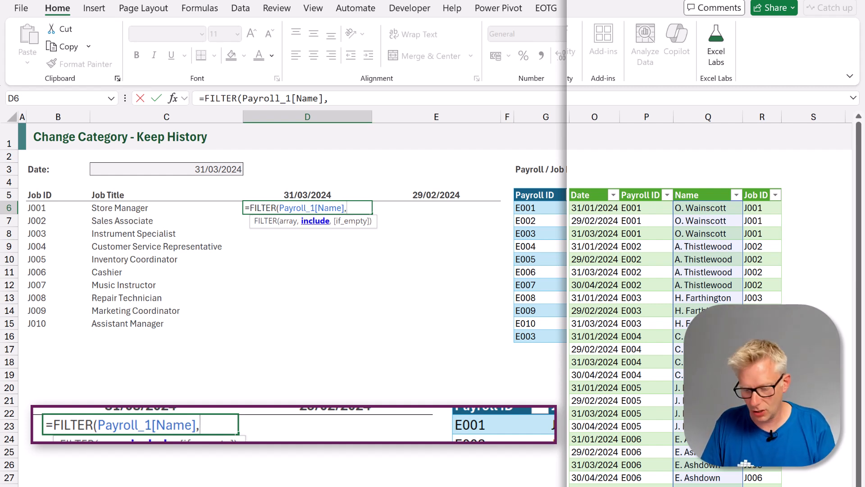
{"action": "type", "text": "(Payroll_1[Job ID]=B6"}
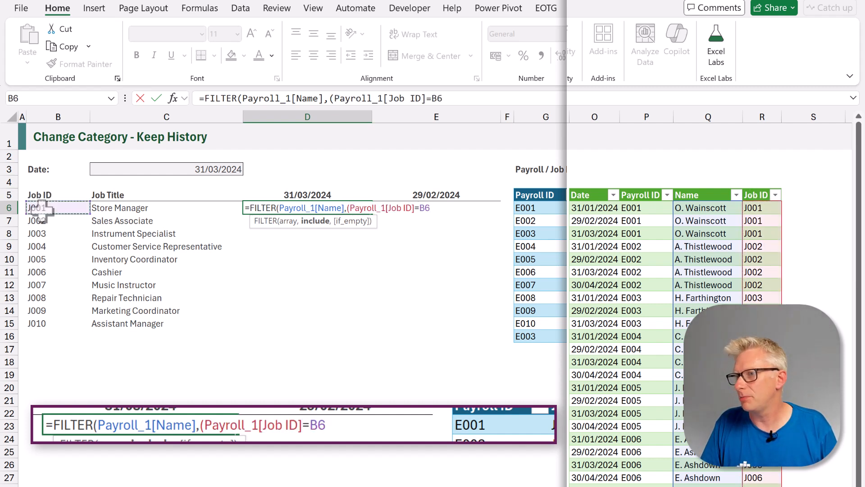
{"action": "key", "text": "F4"}
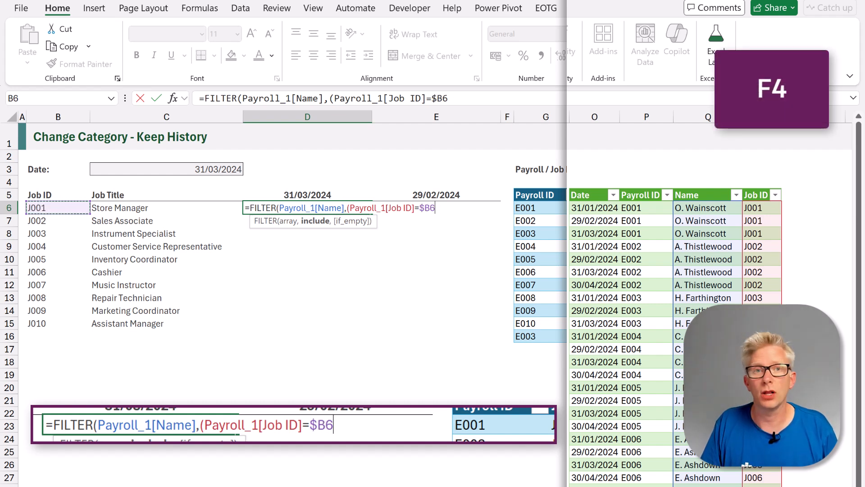
{"action": "type", "text": ")"}
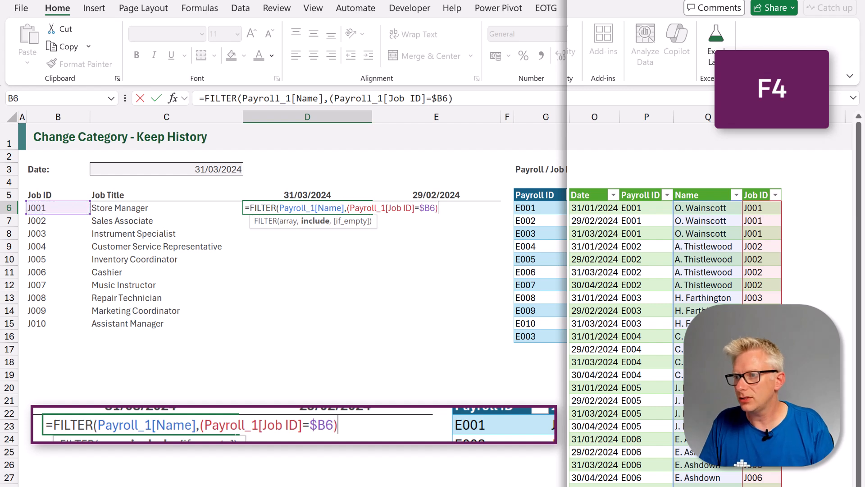
{"action": "type", "text": "*"}
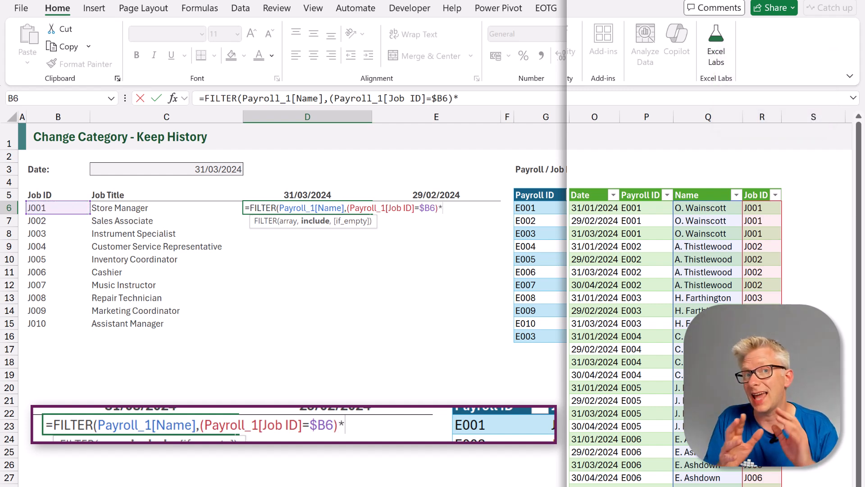
{"action": "type", "text": "("}
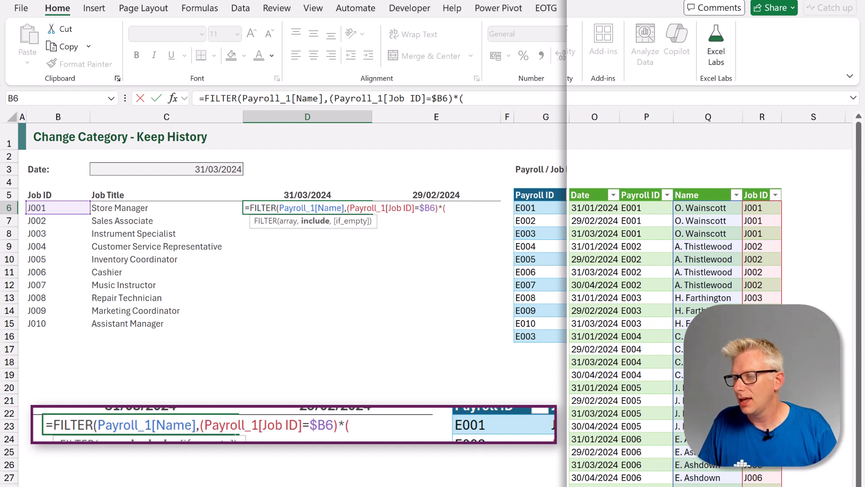
{"action": "mouse_move", "coordinate": [584, 187]}
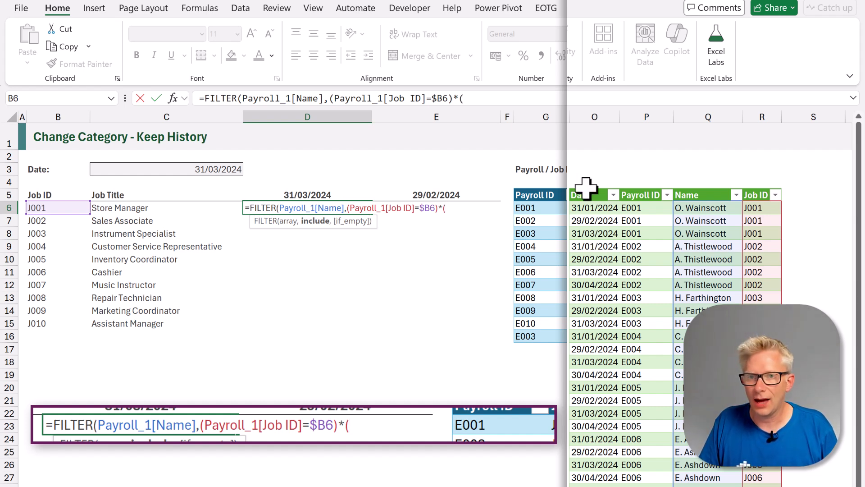
{"action": "left_click", "coordinate": [594, 208]}
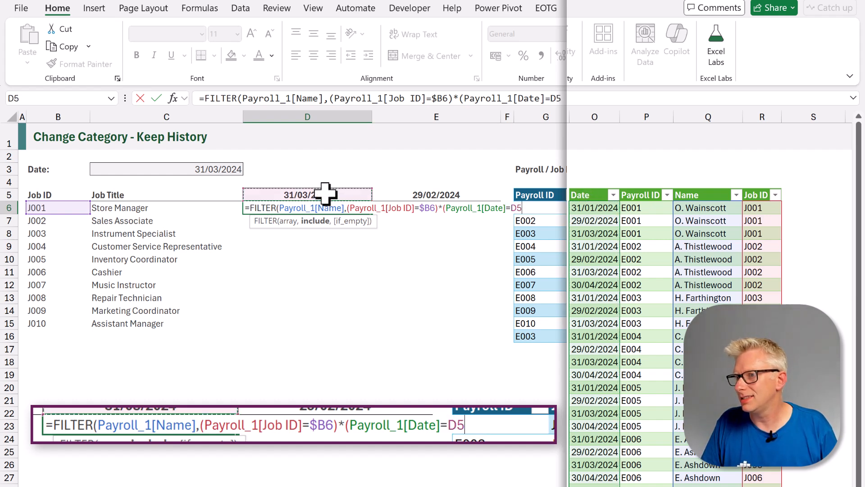
{"action": "key", "text": "f4"}
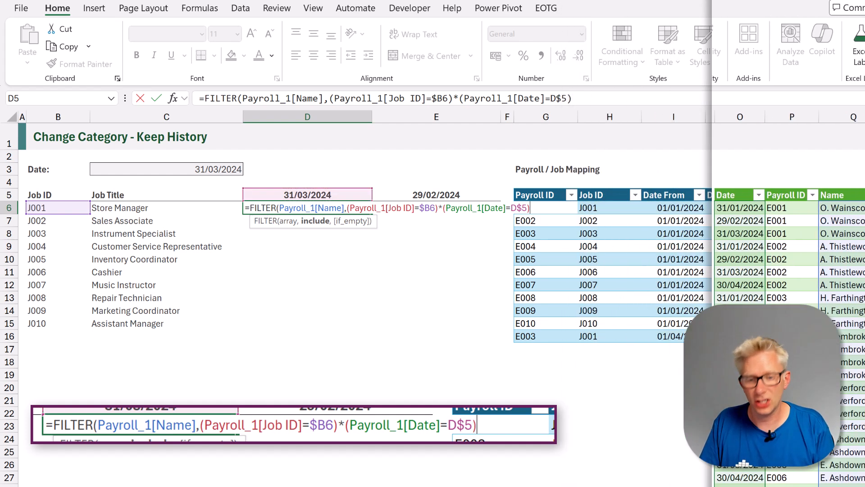
{"action": "type", "text": ","}
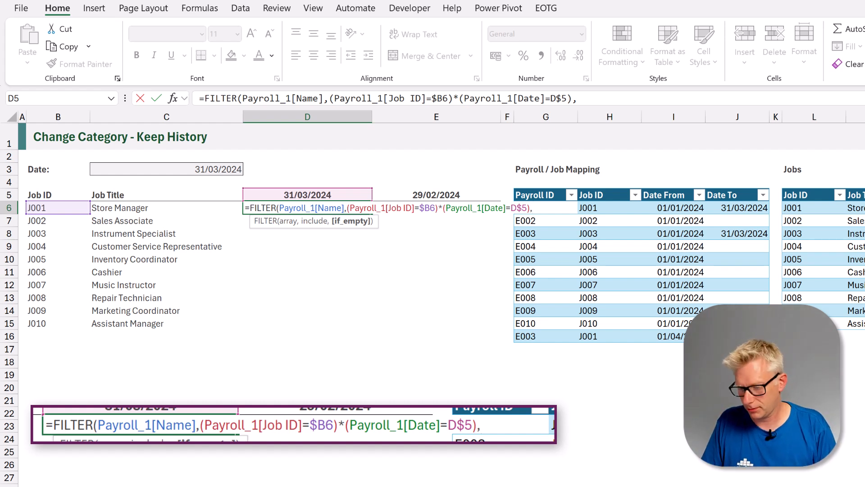
{"action": "type", "text": ",\"["}
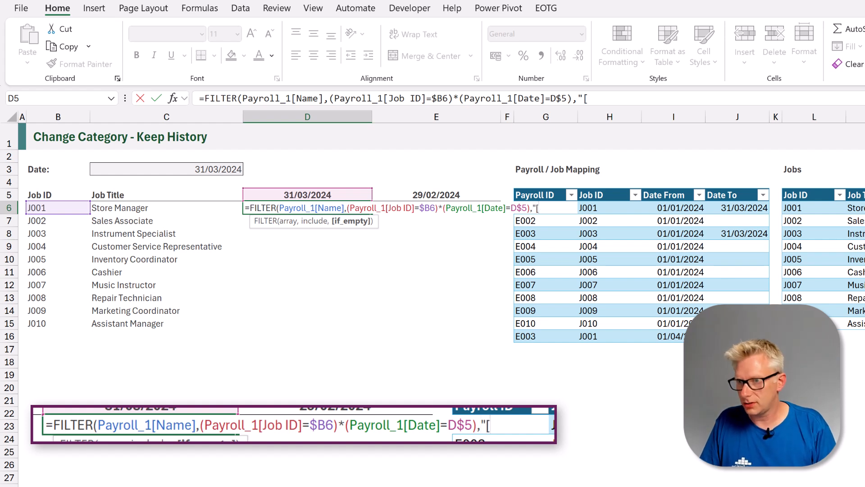
{"action": "type", "text": "Vacant]"}
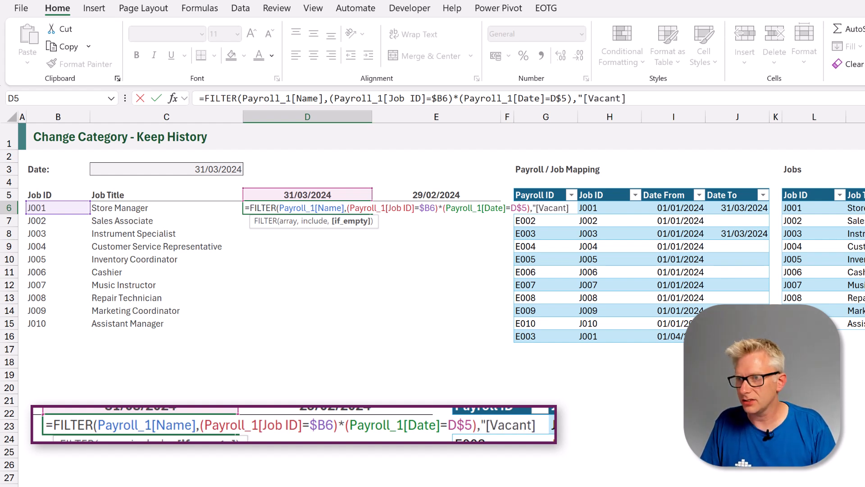
{"action": "type", "text": ")"}
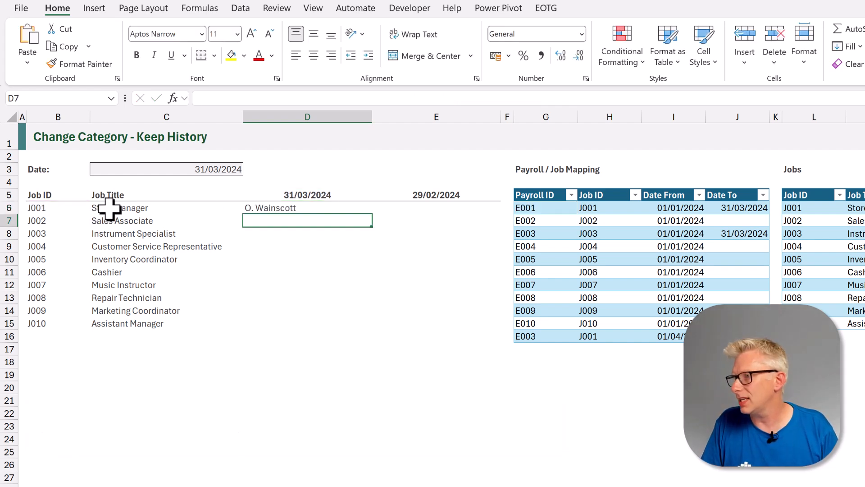
{"action": "left_click", "coordinate": [306, 207]}
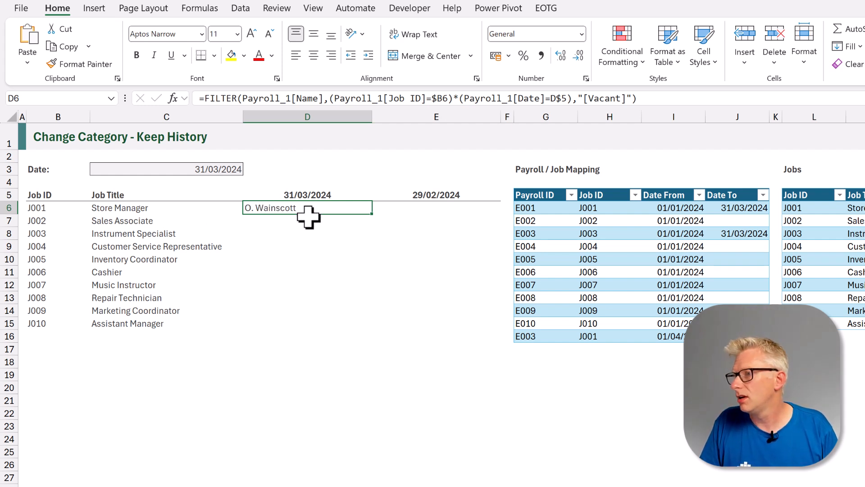
{"action": "mouse_move", "coordinate": [299, 225]}
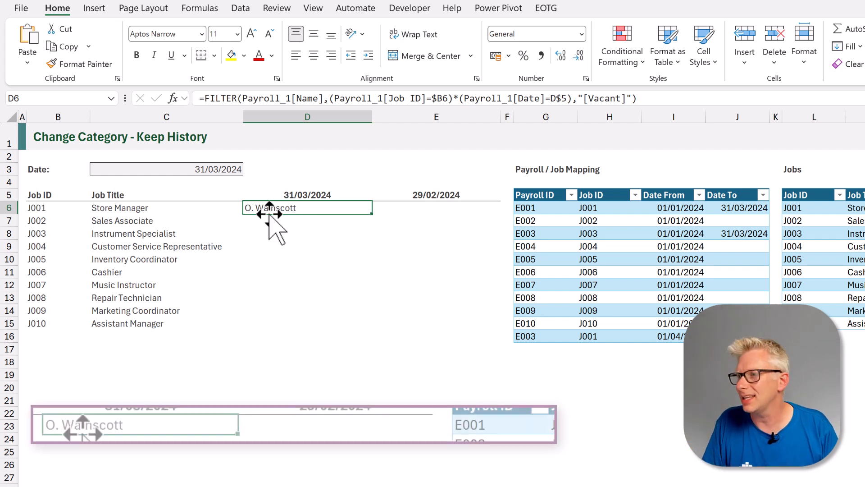
Step: Wrap D6's FILTER in TEXTJOIN("|",TRUE,…) to join matching names with pipes
{"action": "double_click", "coordinate": [307, 207]}
{"action": "type", "text": "TEXTJOIN("}
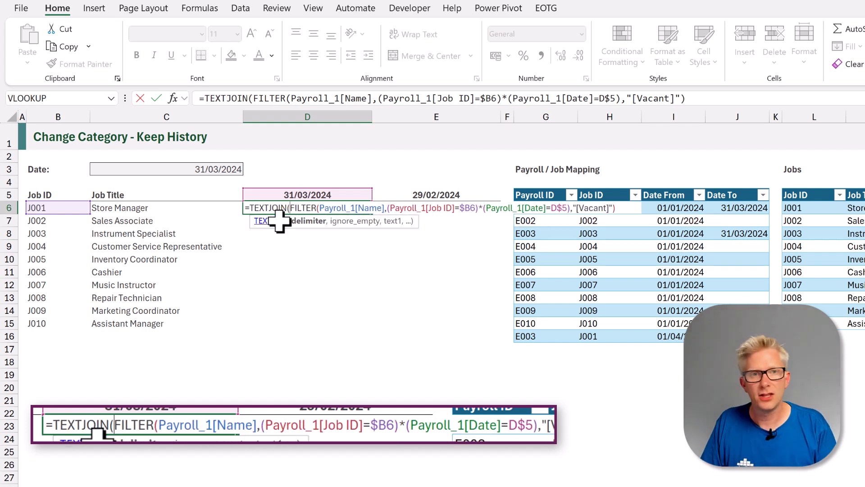
{"action": "type", "text": "\"|\","}
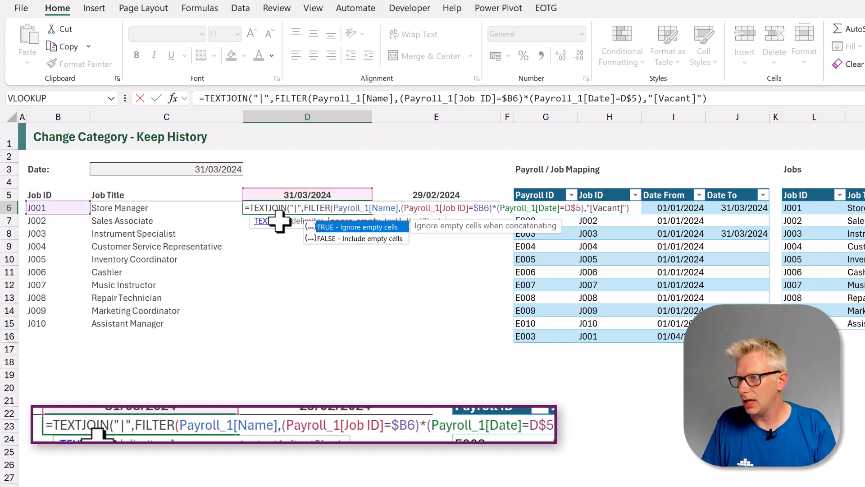
{"action": "type", "text": "TRUE"}
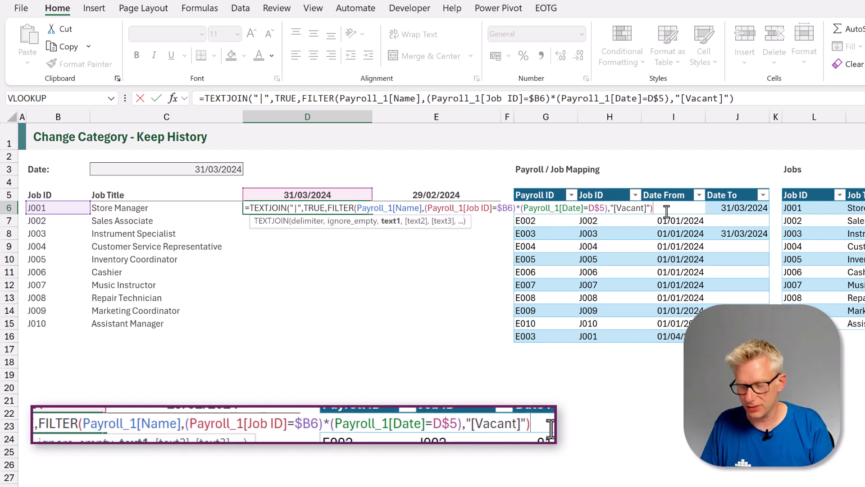
{"action": "key", "text": "enter"}
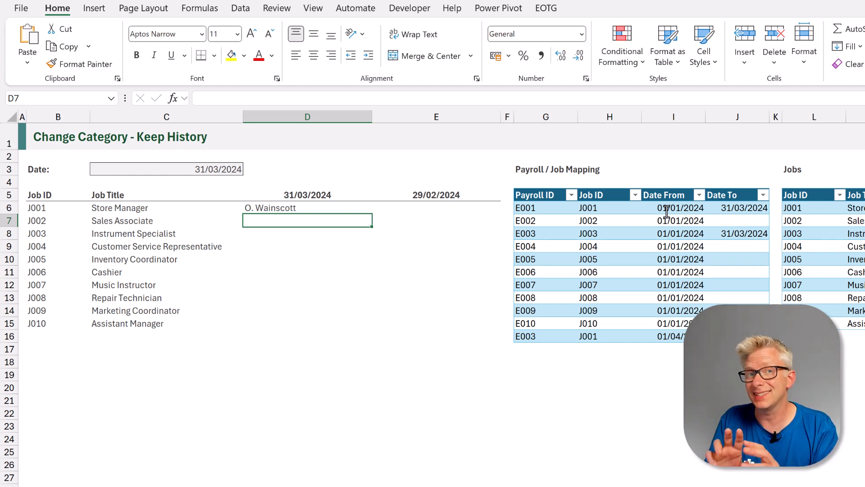
{"action": "left_click", "coordinate": [307, 208]}
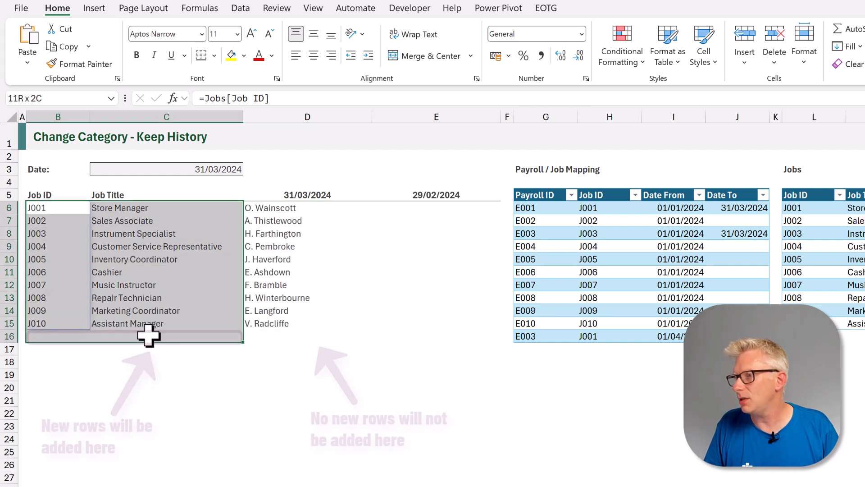
{"action": "left_click", "coordinate": [307, 207]}
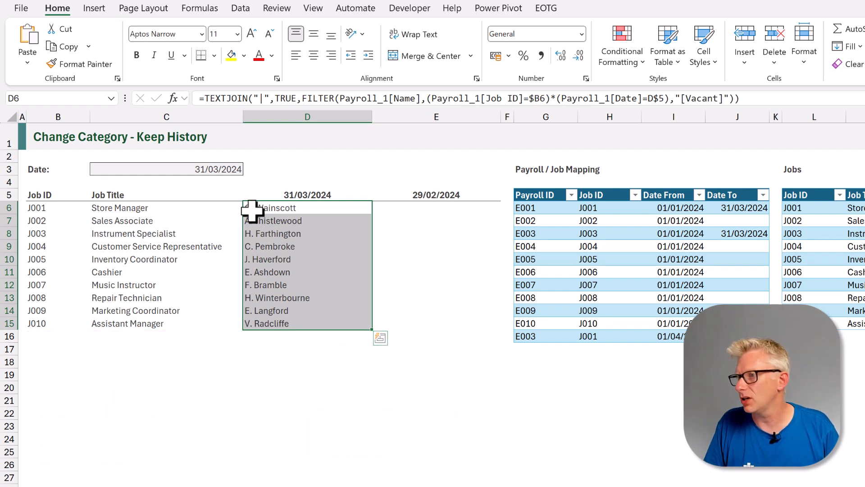
Step: Rewrite D6 as =BYROW($B6#,LAMBDA(r,TEXTJOIN("|",TRUE,FILTER(... Job ID=r ...)))) and clear the old D7:D15 formulas
{"action": "double_click", "coordinate": [306, 207]}
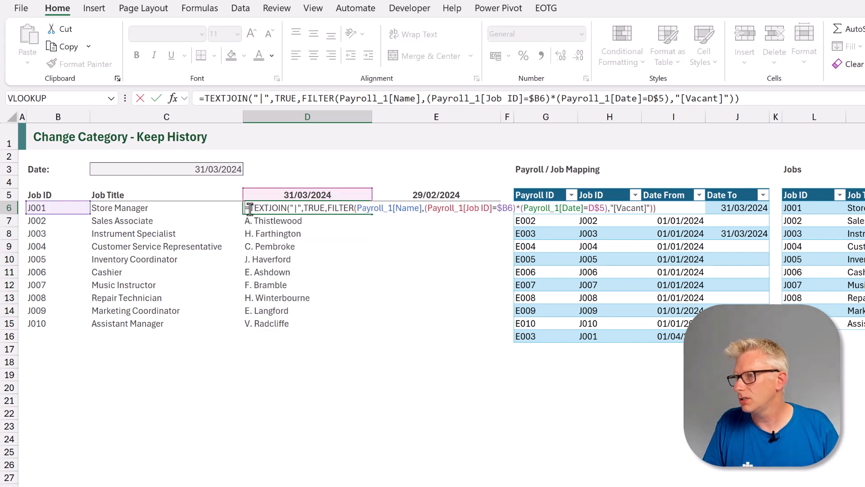
{"action": "type", "text": "BYROW("}
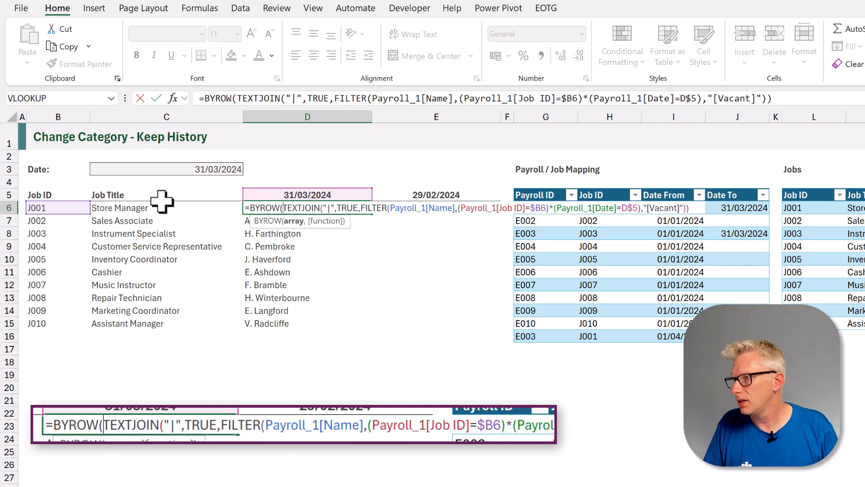
{"action": "key", "text": "f4"}
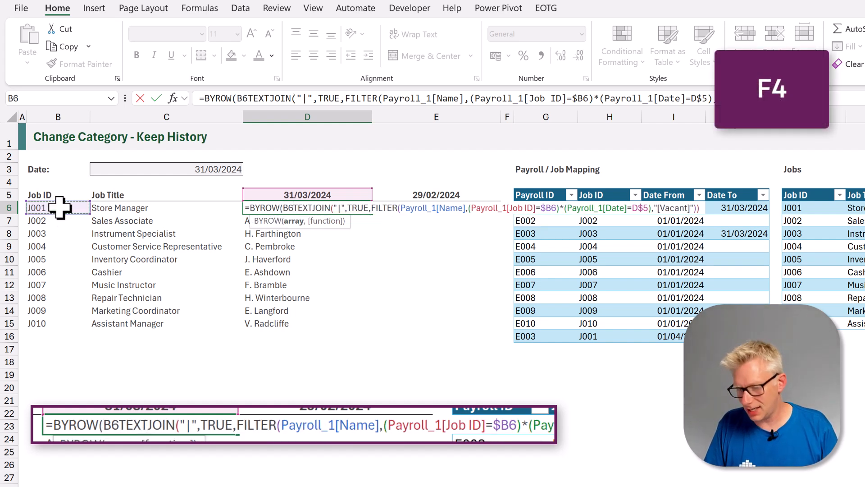
{"action": "key", "text": "f4"}
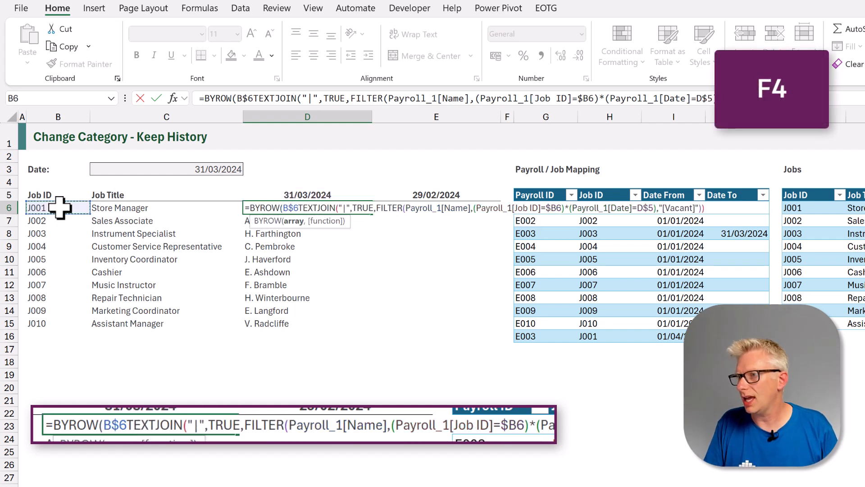
{"action": "key", "text": "f4"}
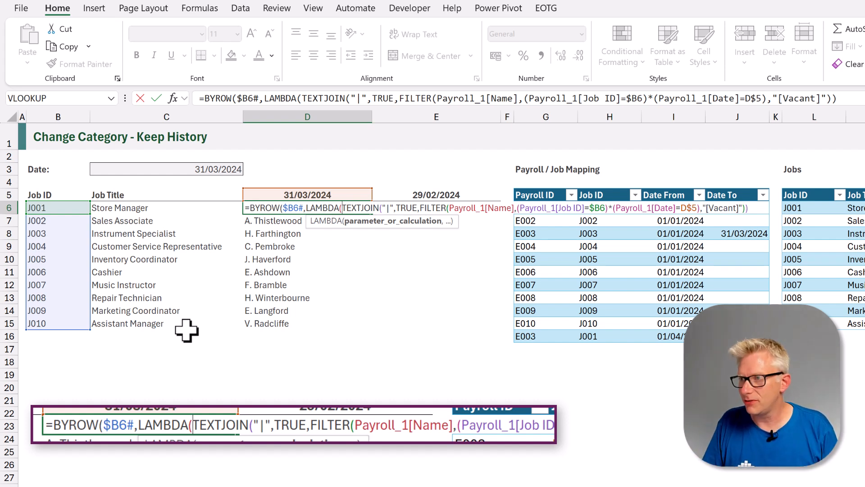
{"action": "type", "text": "r"}
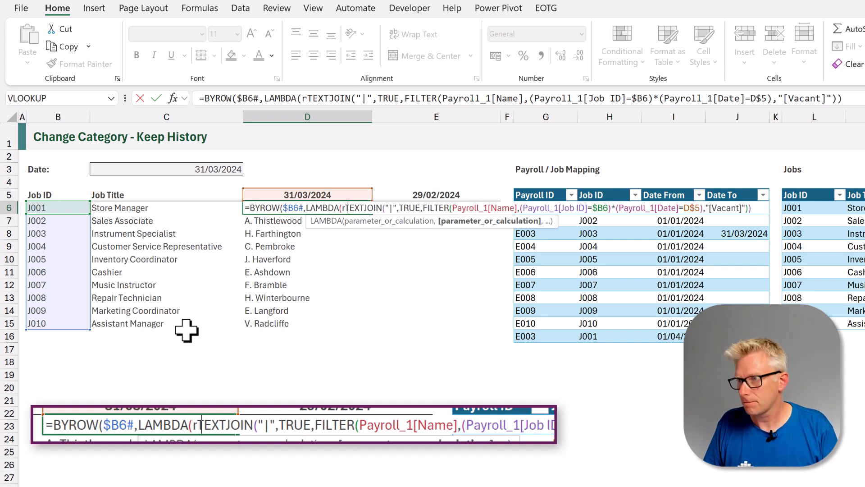
{"action": "type", "text": ","}
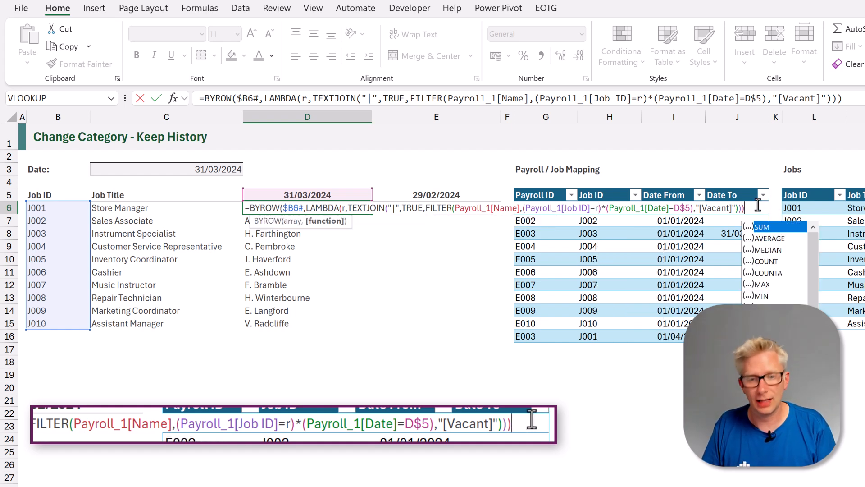
{"action": "key", "text": "Enter"}
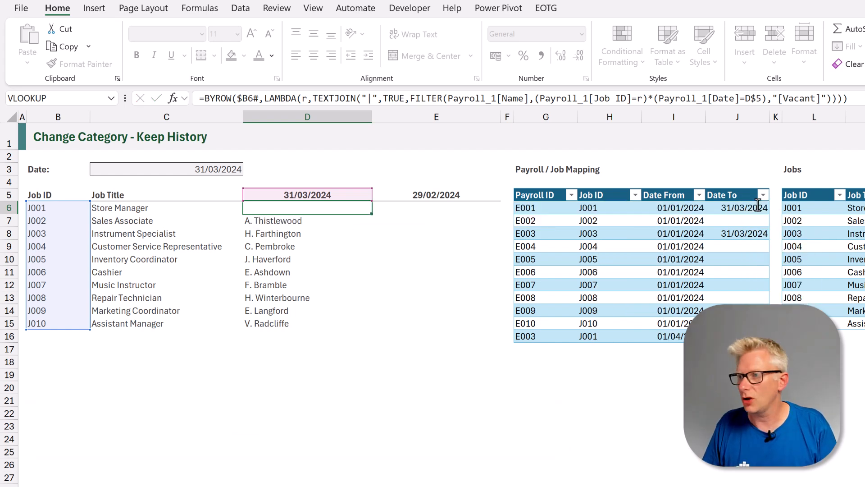
{"action": "left_click", "coordinate": [307, 220]}
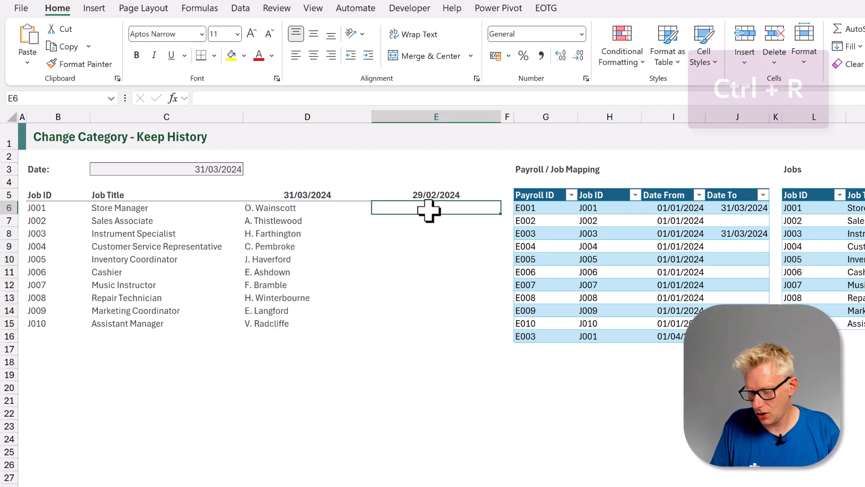
Step: Fill the D6 BYROW formula right into E6 so 29/02/2024 spills names too
{"action": "key", "text": "ctrl+r"}
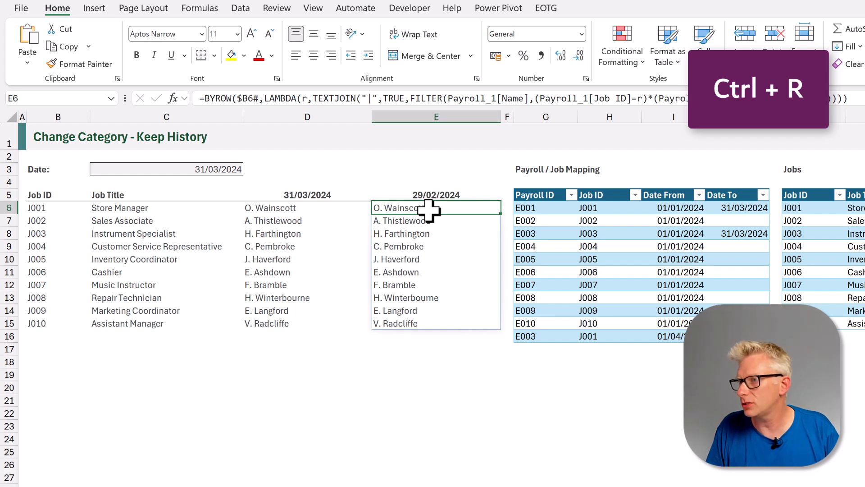
{"action": "key", "text": "ctrl+r"}
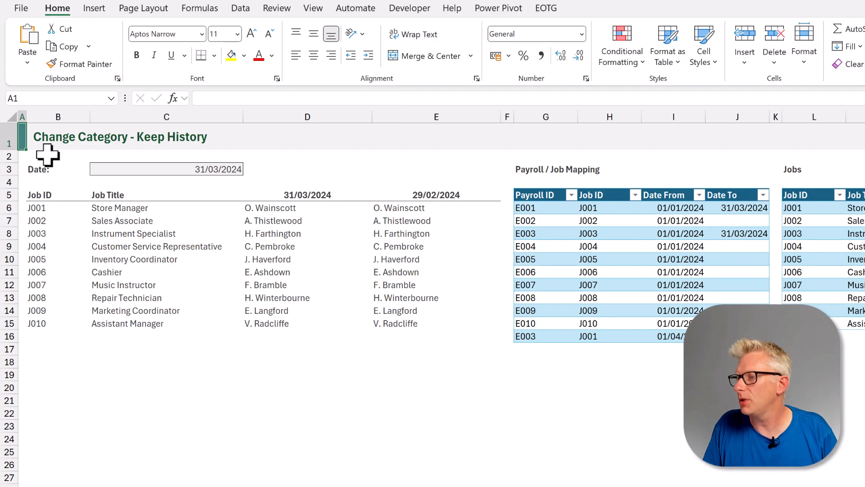
Step: Change the report date in C3 to 30/04/2024, then start a new Jobs table row
{"action": "left_click", "coordinate": [166, 168]}
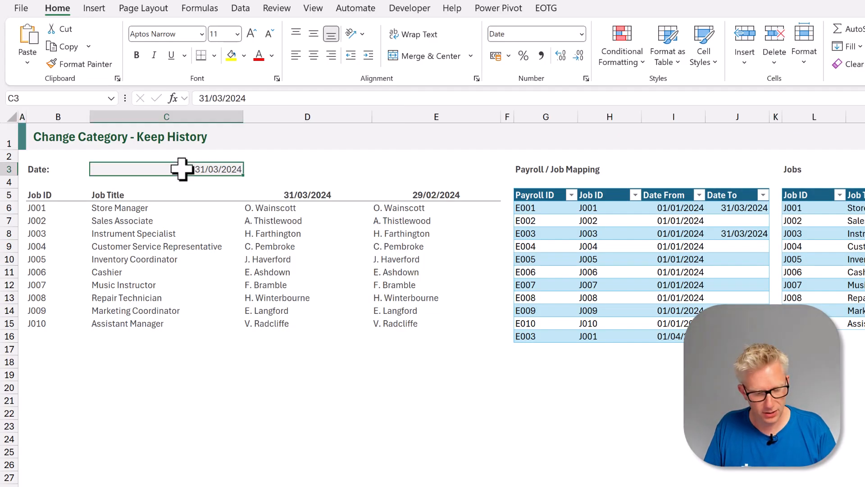
{"action": "type", "text": "30/04/2024"}
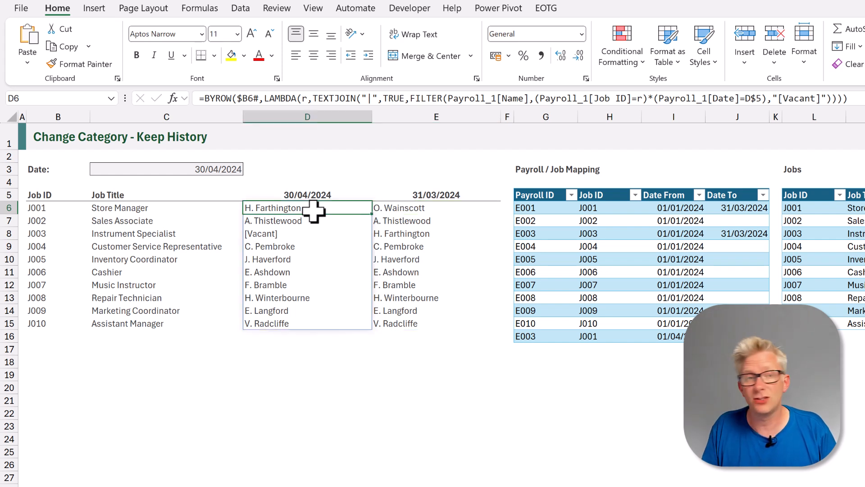
{"action": "mouse_move", "coordinate": [641, 345]}
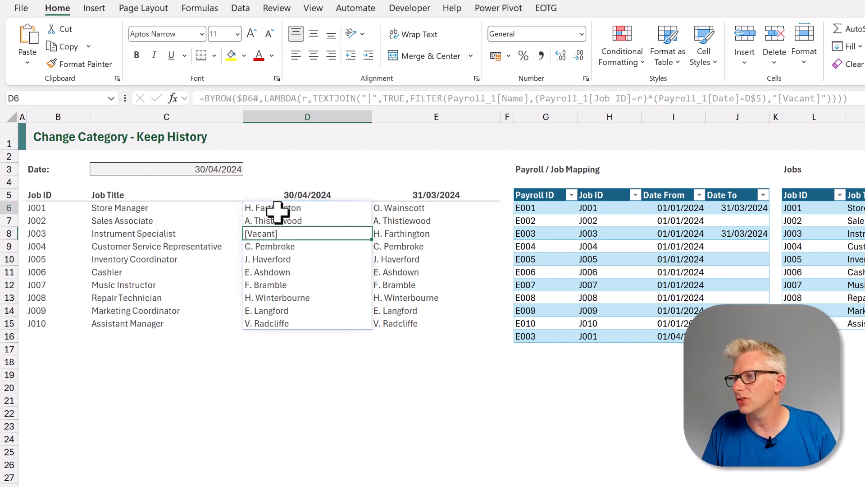
{"action": "left_click", "coordinate": [306, 233]}
{"action": "type", "text": "J011"}
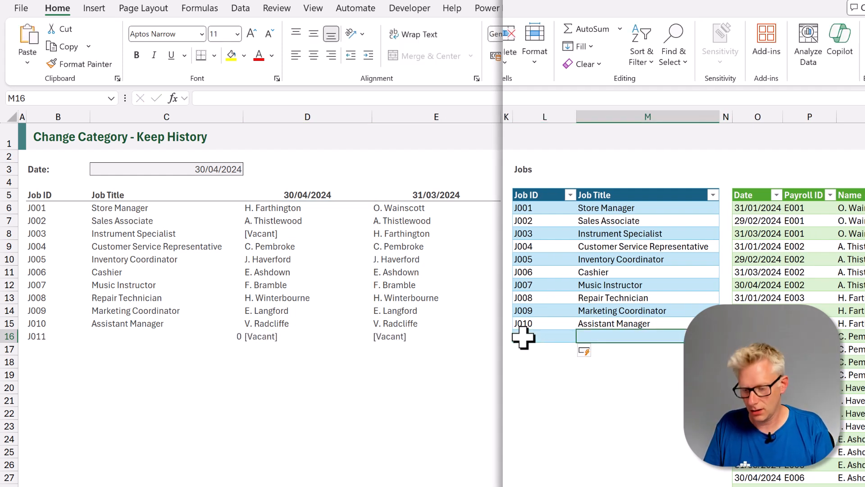
Step: Enter 'New Role' as the title for new job J011
{"action": "type", "text": "New Role"}
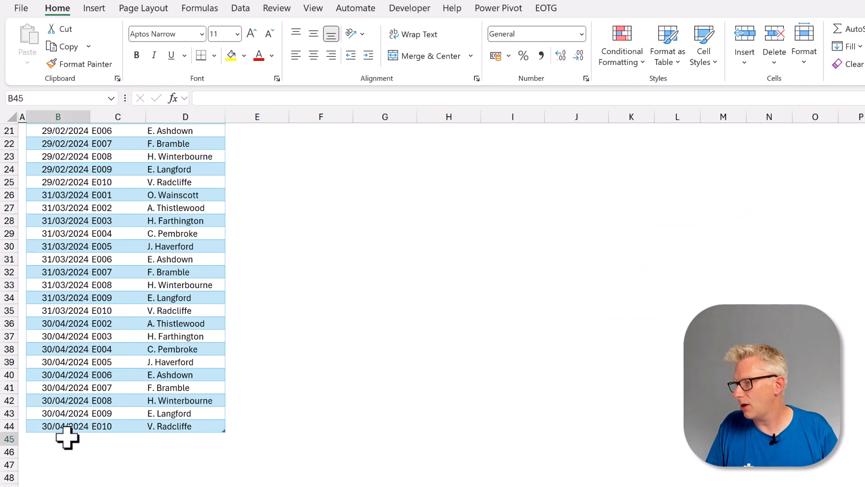
Step: Add E011 to the 30/04/2024 payroll and start mapping E011 to job J001
{"action": "left_click", "coordinate": [117, 438]}
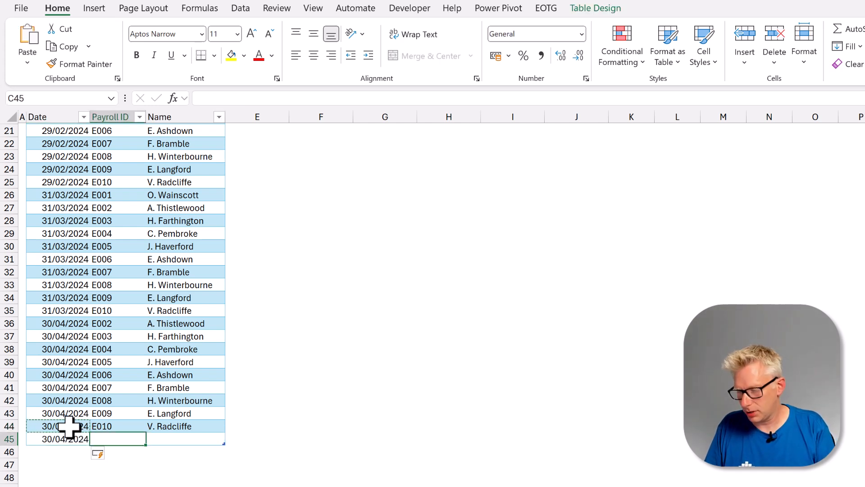
{"action": "type", "text": "E011"}
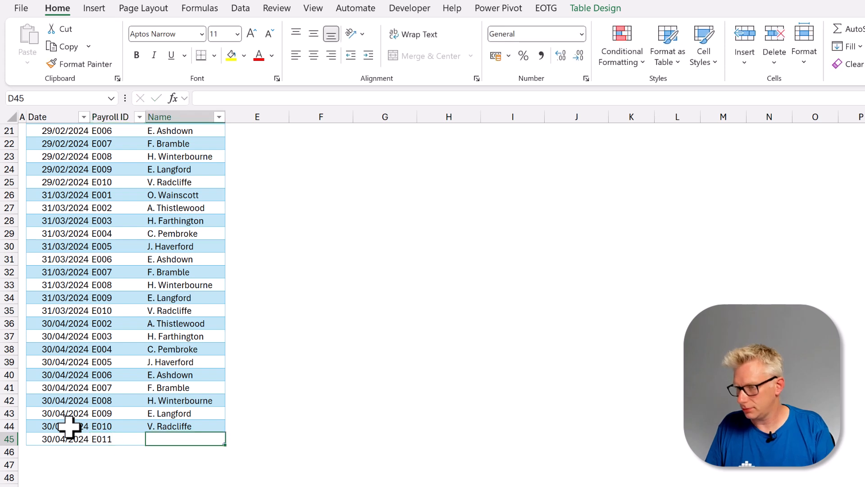
{"action": "type", "text": "N"}
{"action": "type", "text": "E0"}
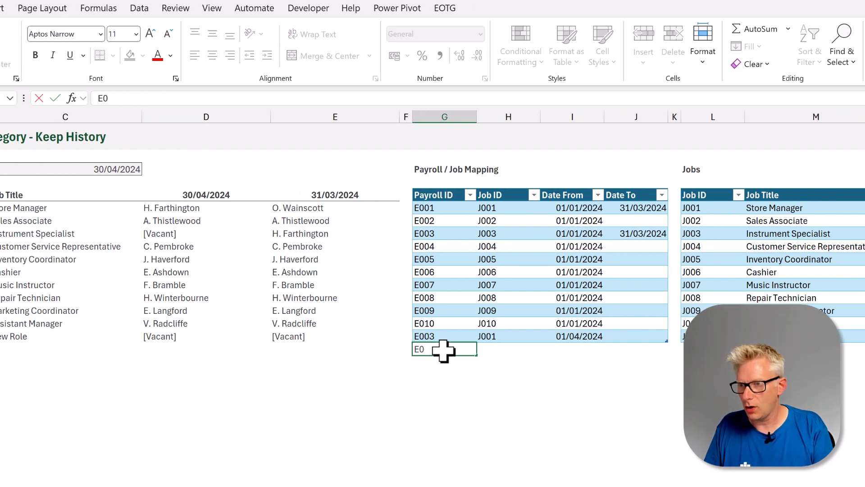
{"action": "type", "text": "J001"}
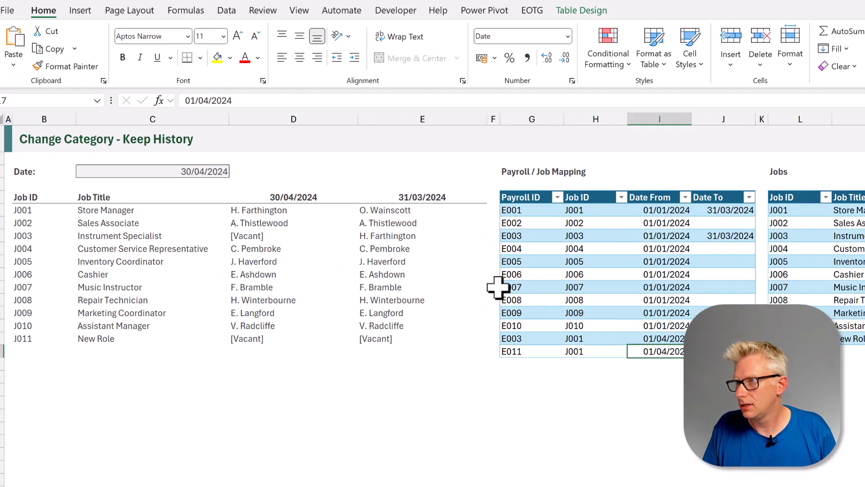
{"action": "left_click", "coordinate": [225, 9]}
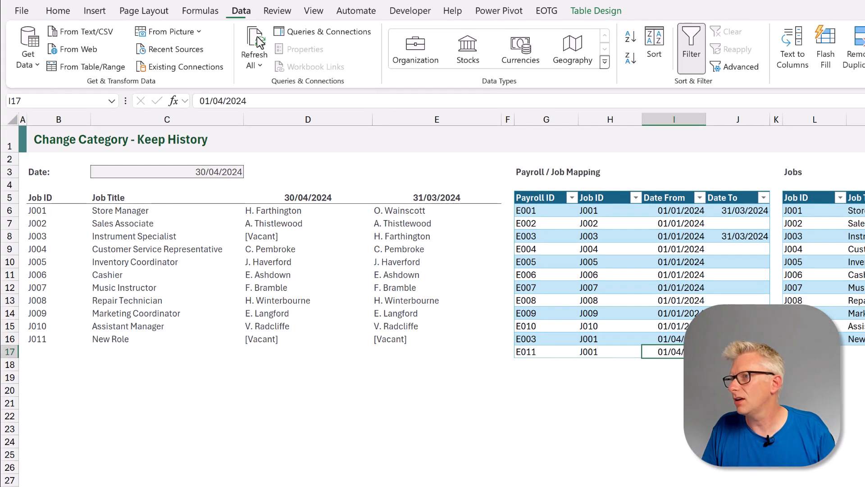
{"action": "type", "text": "|New Employee"}
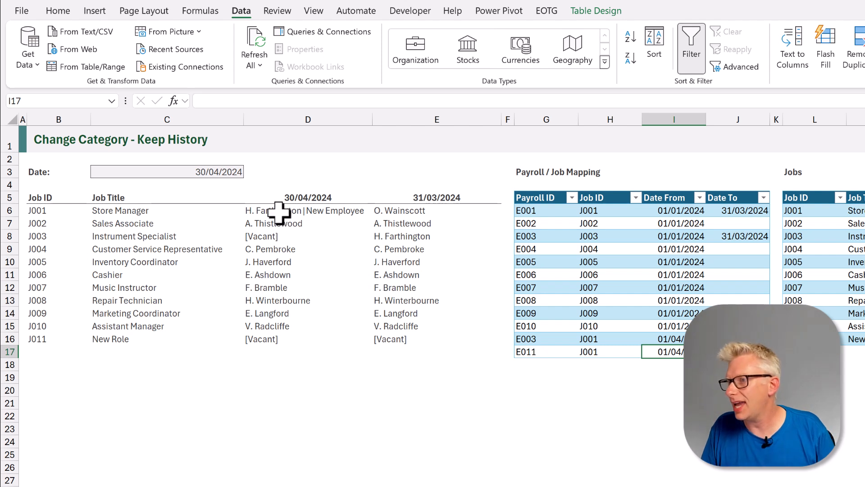
{"action": "left_click", "coordinate": [307, 210]}
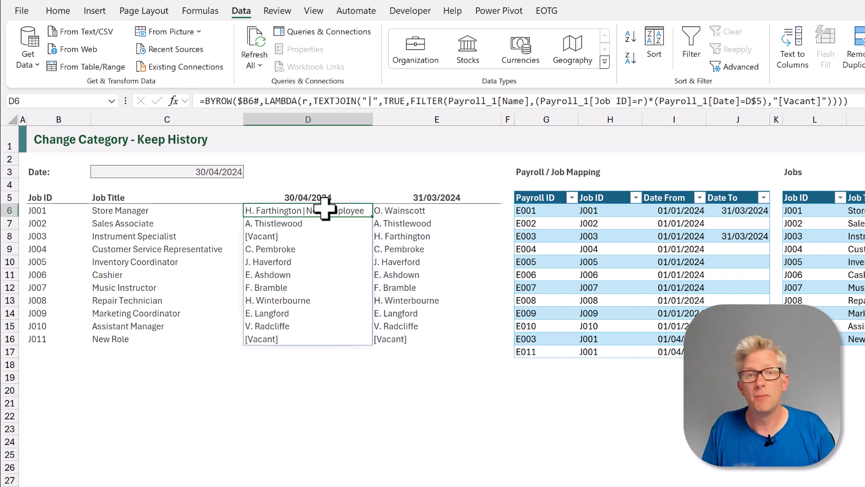